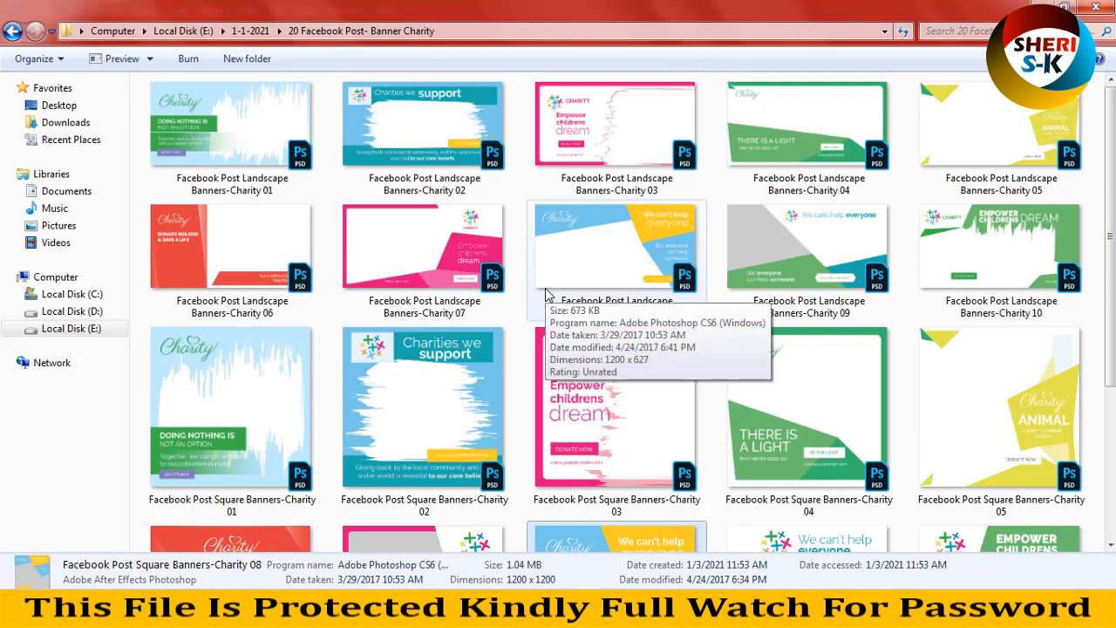
Step: Preview the Charity 01 landscape banner and step through the following templates in Photo Viewer
{"action": "double_click", "coordinate": [230, 125]}
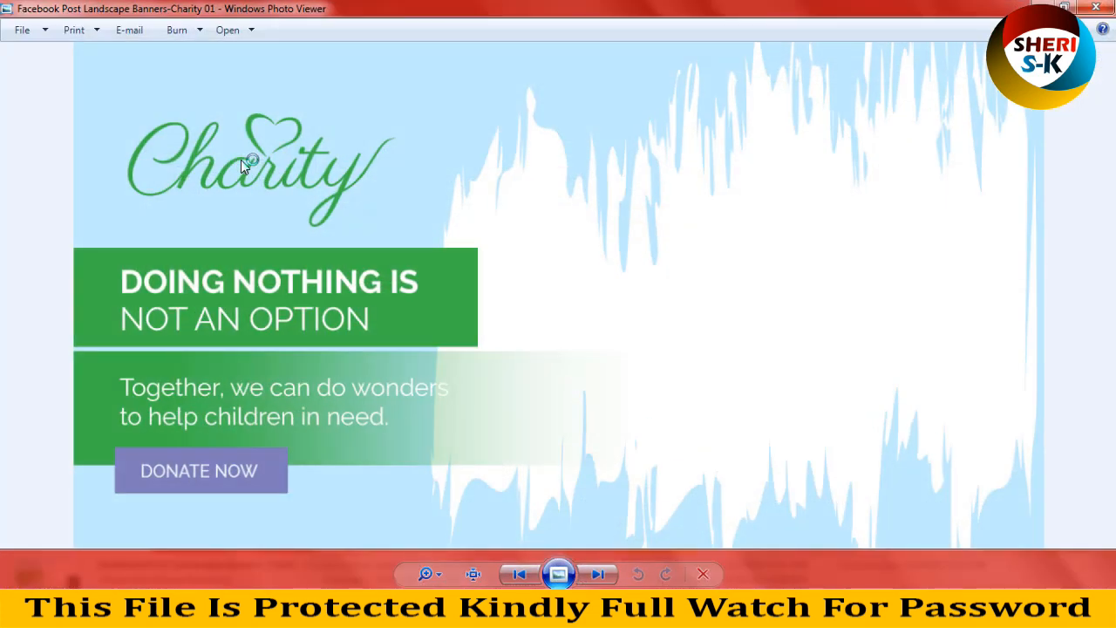
{"action": "mouse_move", "coordinate": [251, 96]}
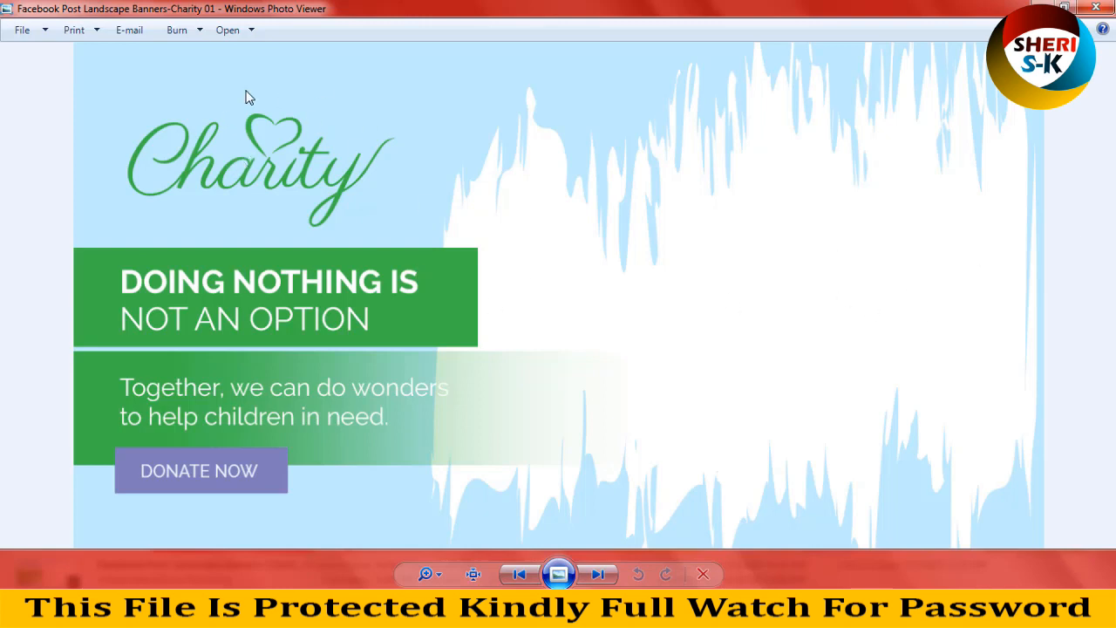
{"action": "mouse_move", "coordinate": [129, 335]}
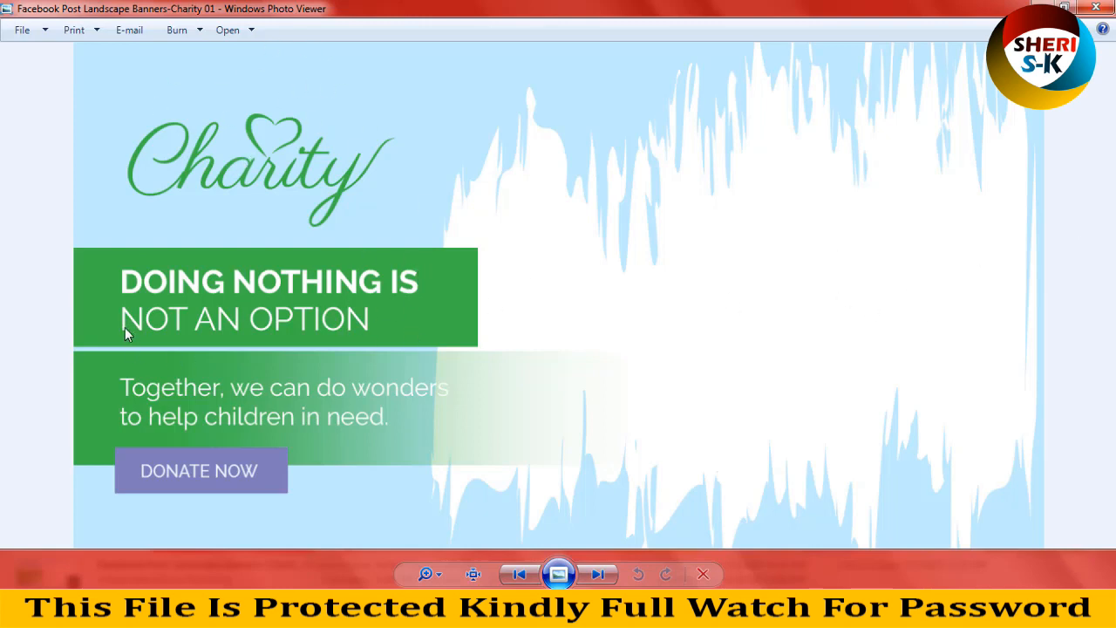
{"action": "left_click", "coordinate": [599, 573]}
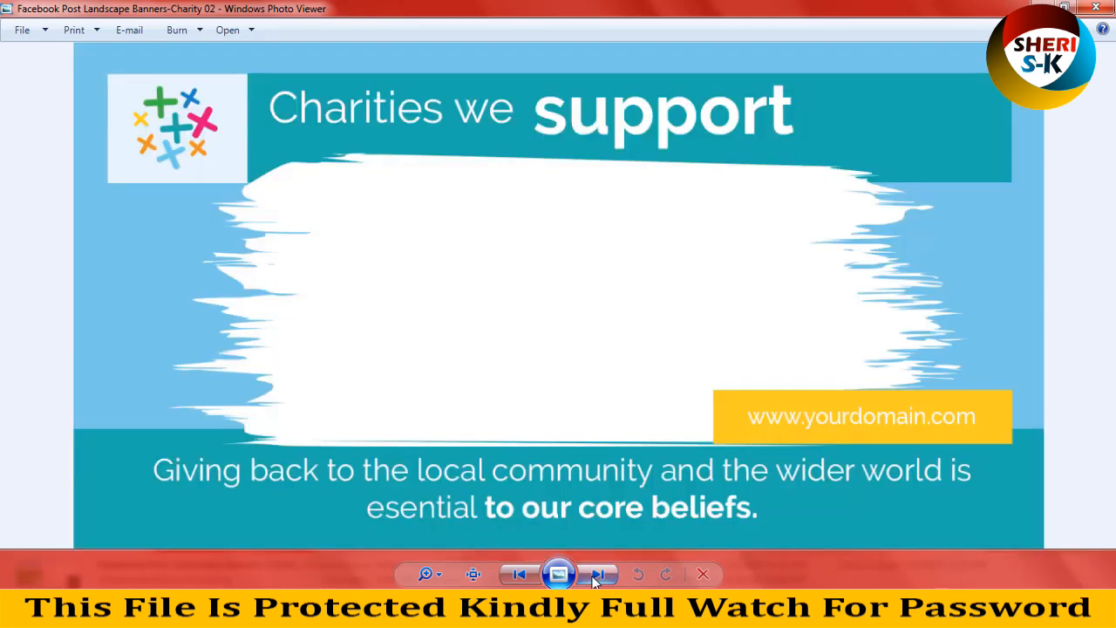
{"action": "left_click", "coordinate": [598, 574]}
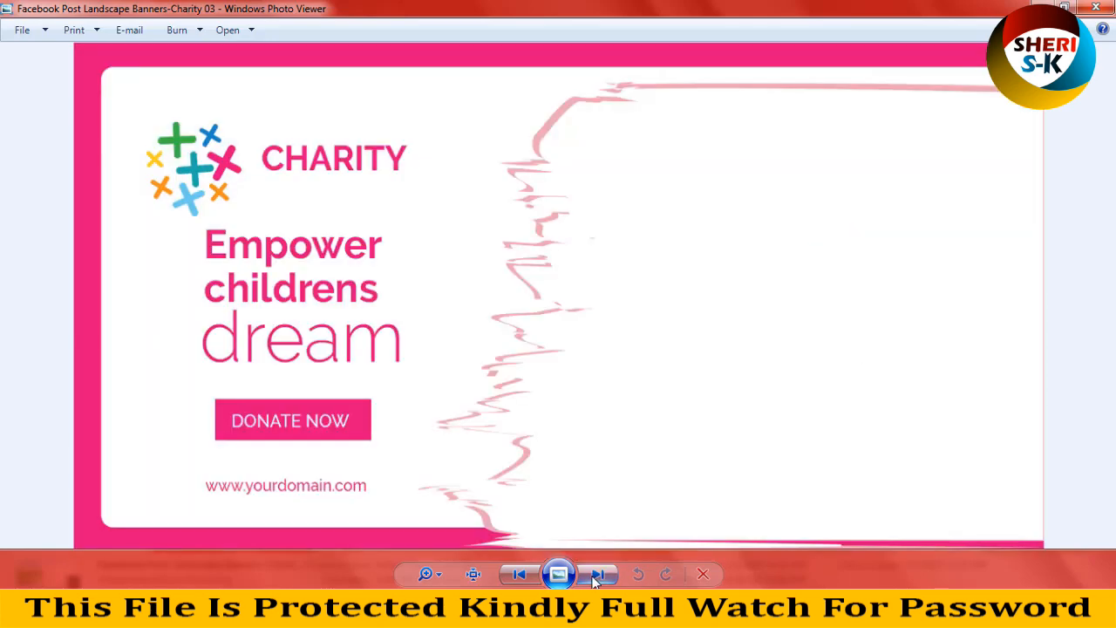
{"action": "left_click", "coordinate": [598, 573]}
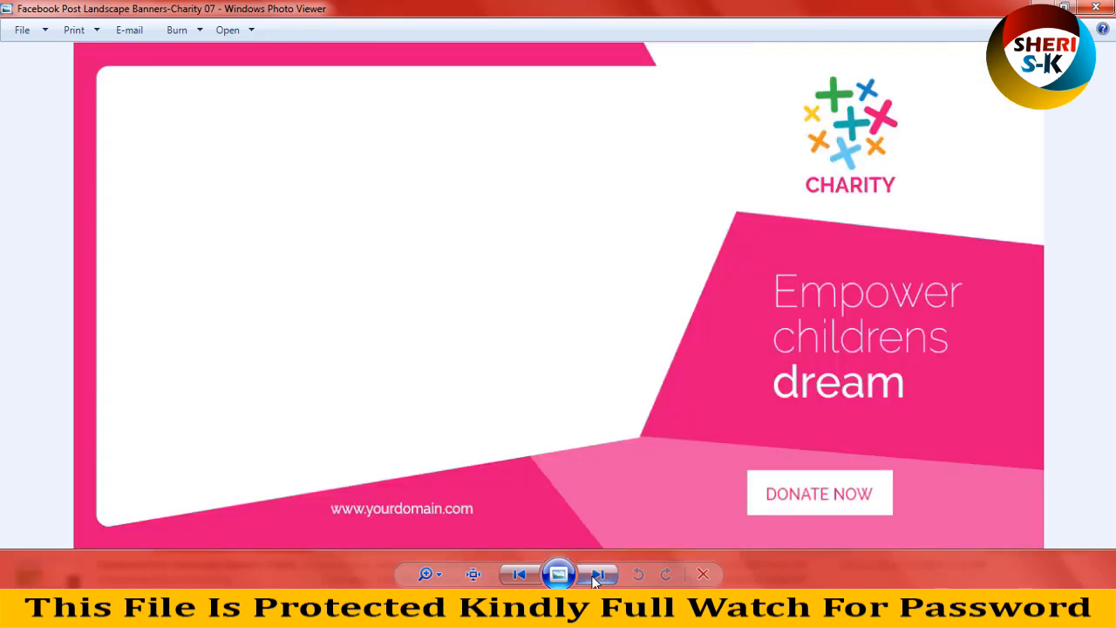
{"action": "left_click", "coordinate": [600, 574]}
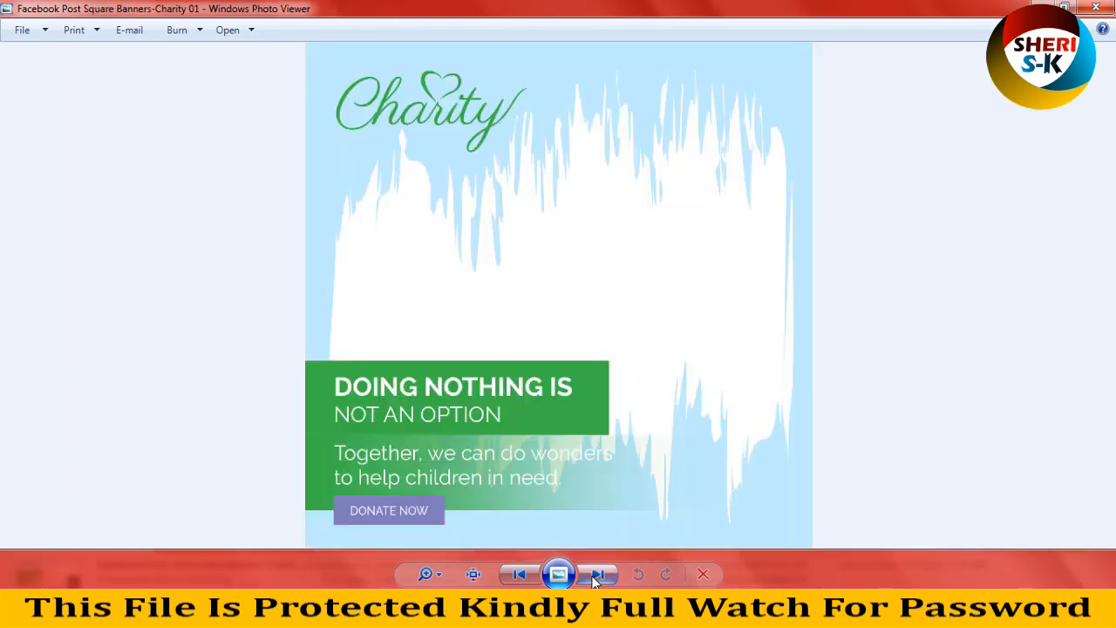
{"action": "left_click", "coordinate": [598, 573]}
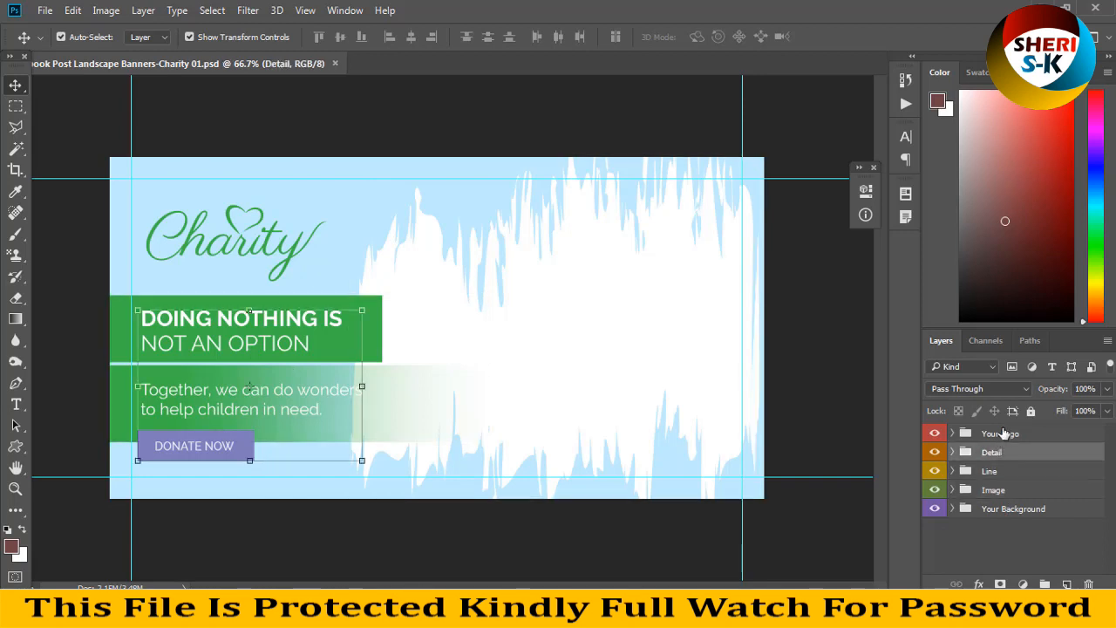
Step: Expand the Detail and Line groups to show the logo, DONATE NOW and shape layers
{"action": "left_click", "coordinate": [1001, 433]}
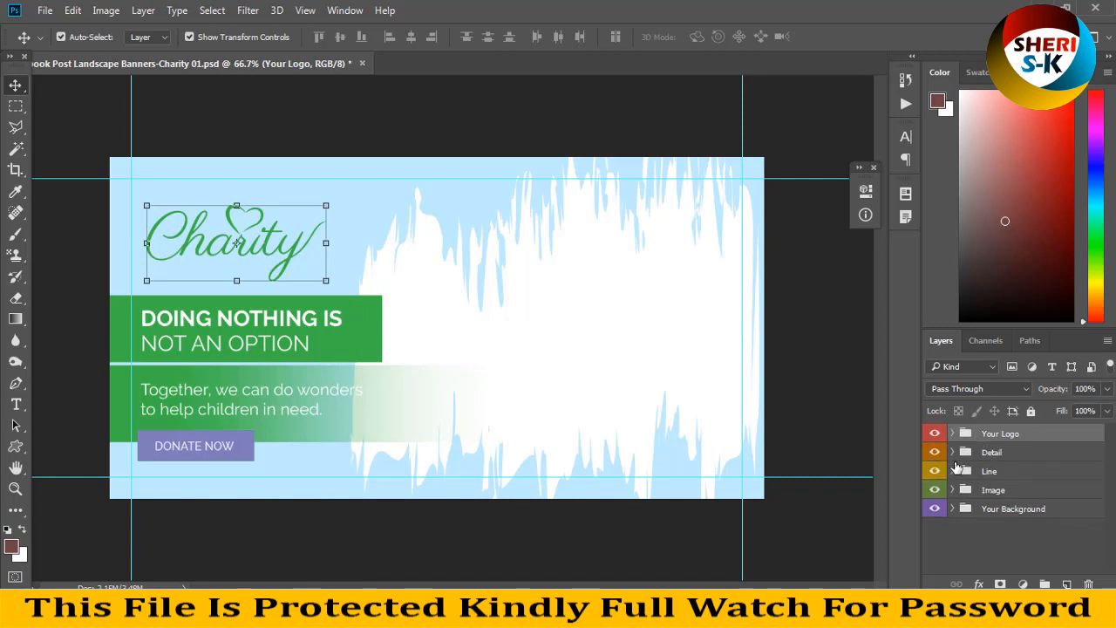
{"action": "left_click", "coordinate": [951, 452]}
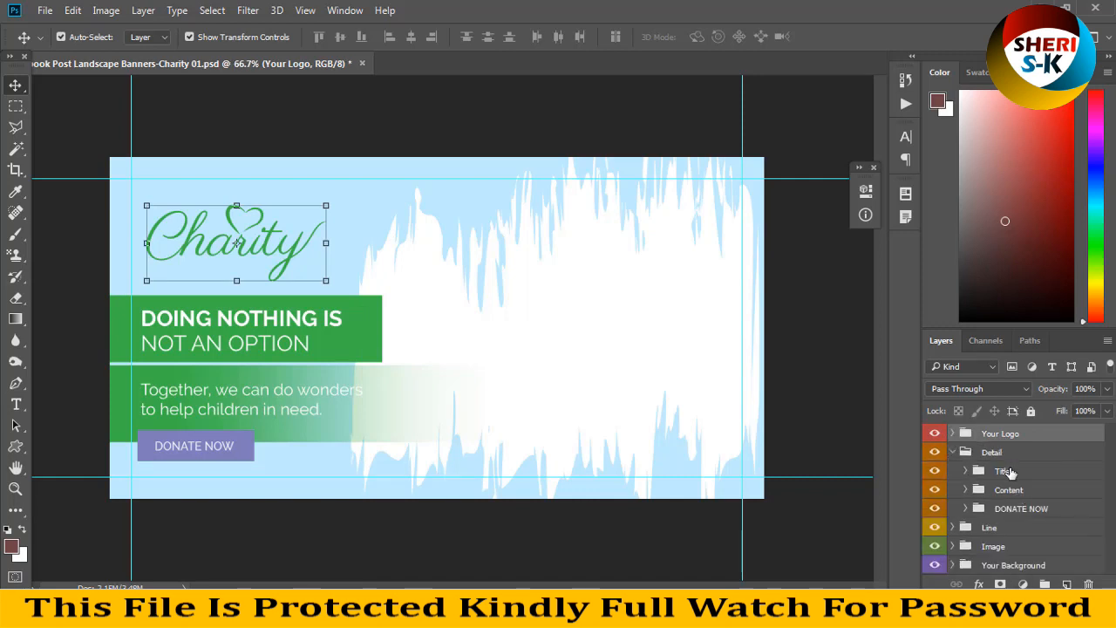
{"action": "left_click", "coordinate": [1001, 471]}
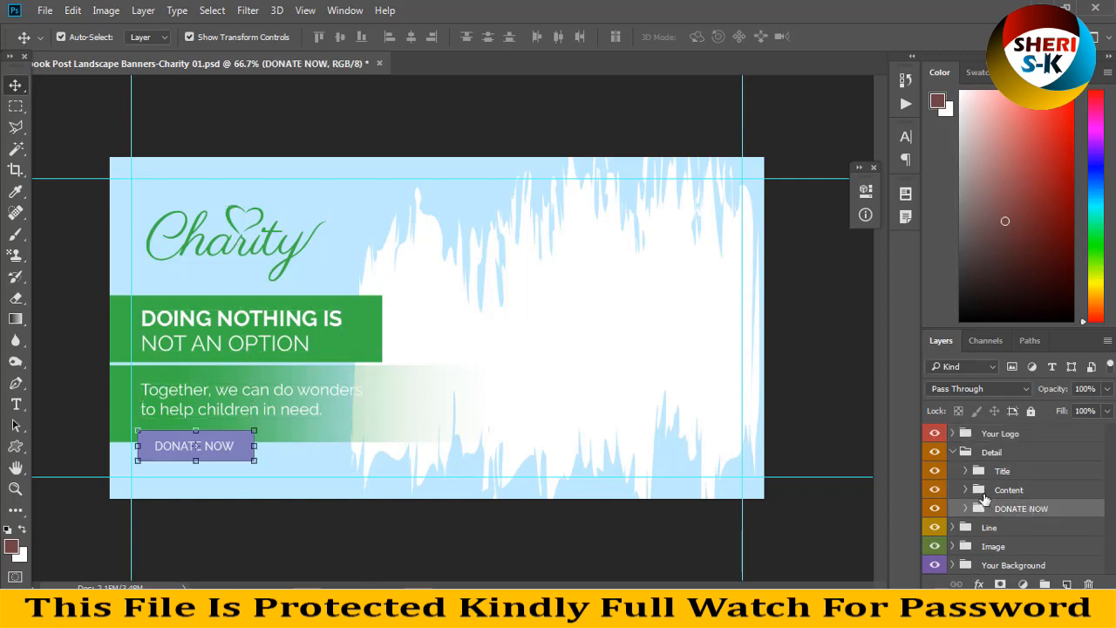
{"action": "left_click", "coordinate": [966, 527]}
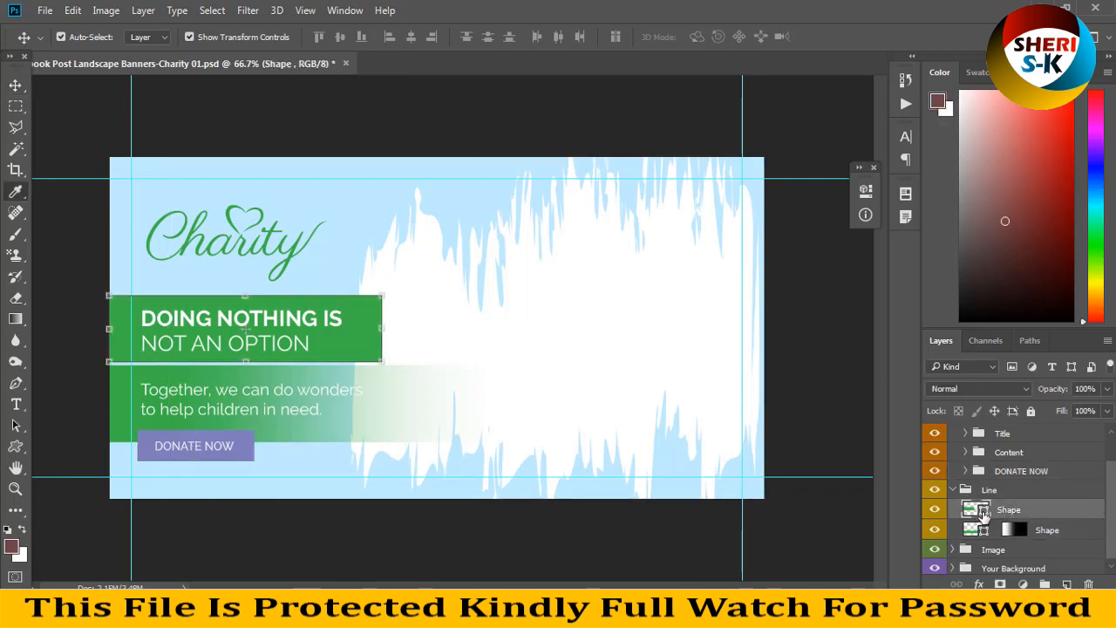
{"action": "double_click", "coordinate": [983, 509]}
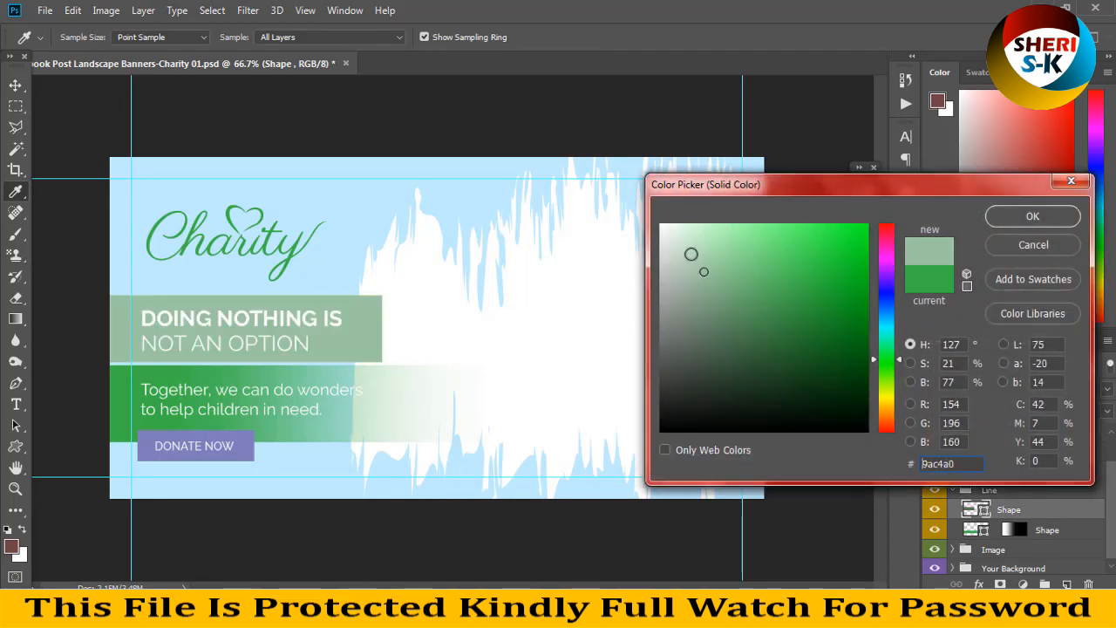
{"action": "left_click", "coordinate": [1032, 216]}
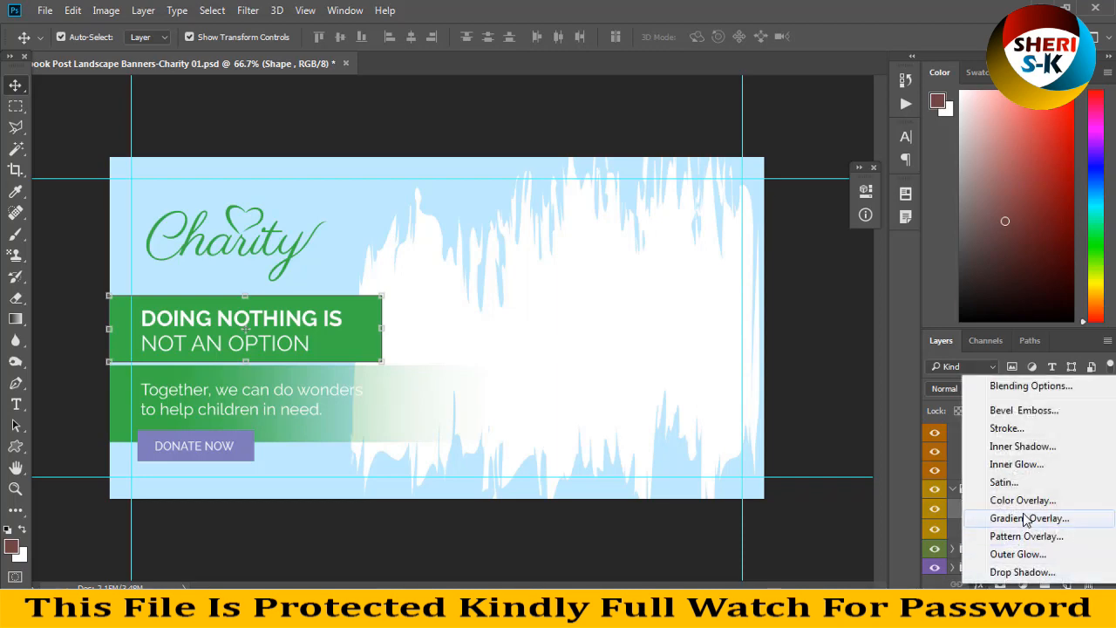
{"action": "mouse_move", "coordinate": [1020, 523]}
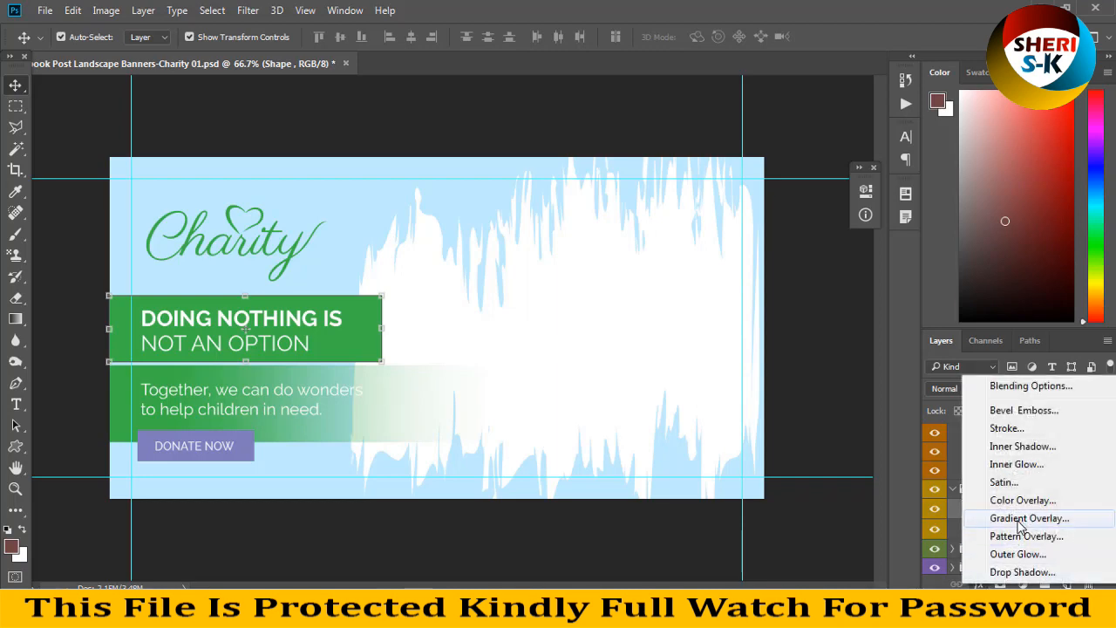
{"action": "left_click", "coordinate": [1028, 518]}
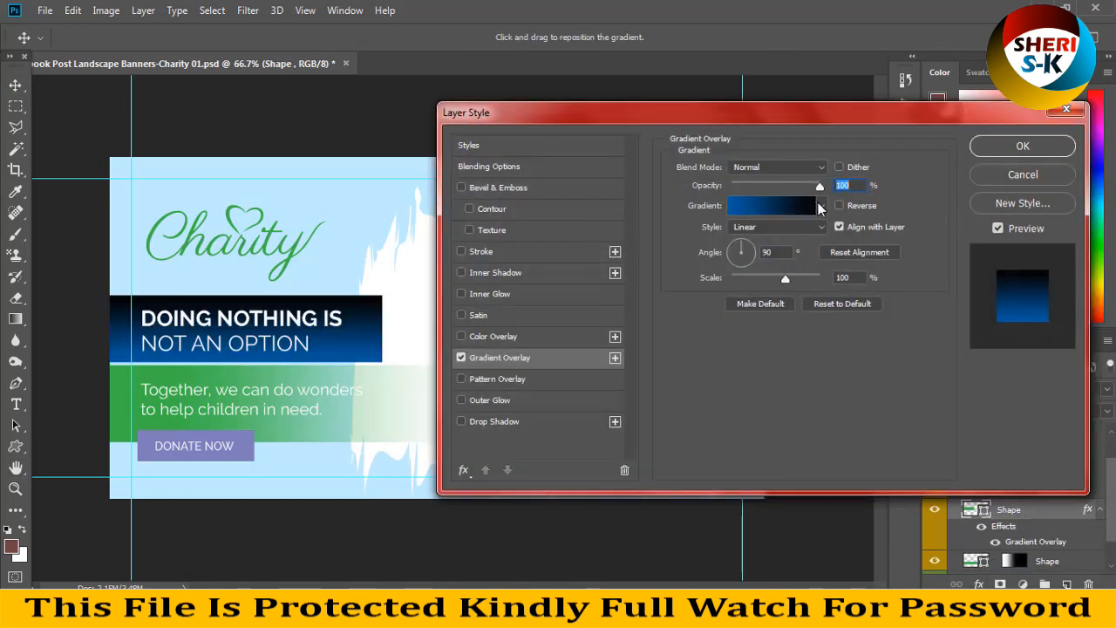
{"action": "left_click", "coordinate": [771, 205]}
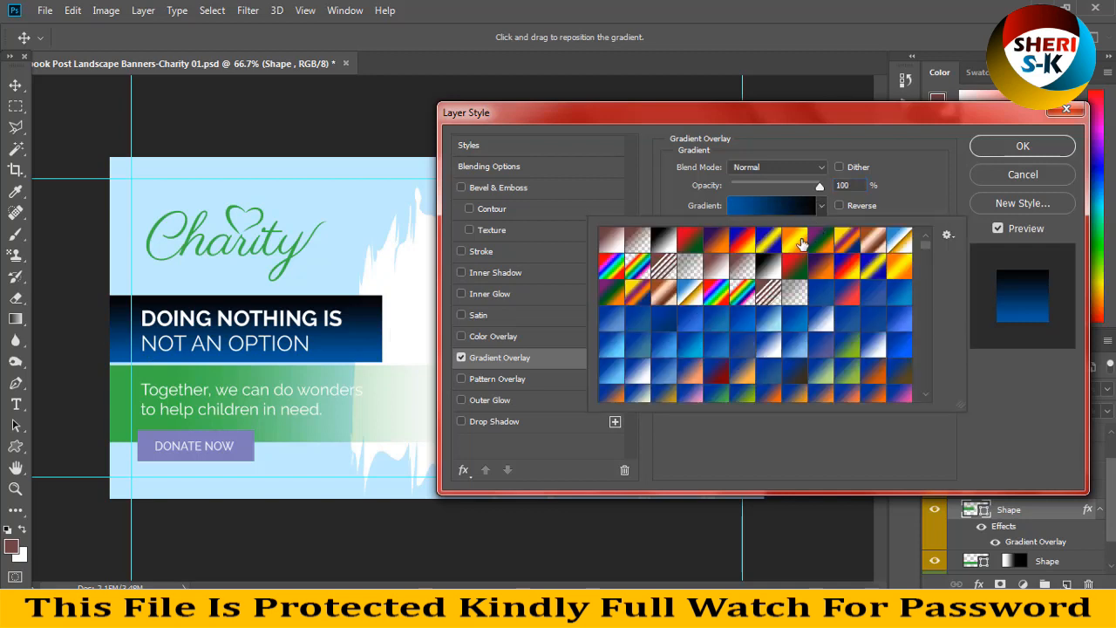
{"action": "left_click", "coordinate": [793, 345]}
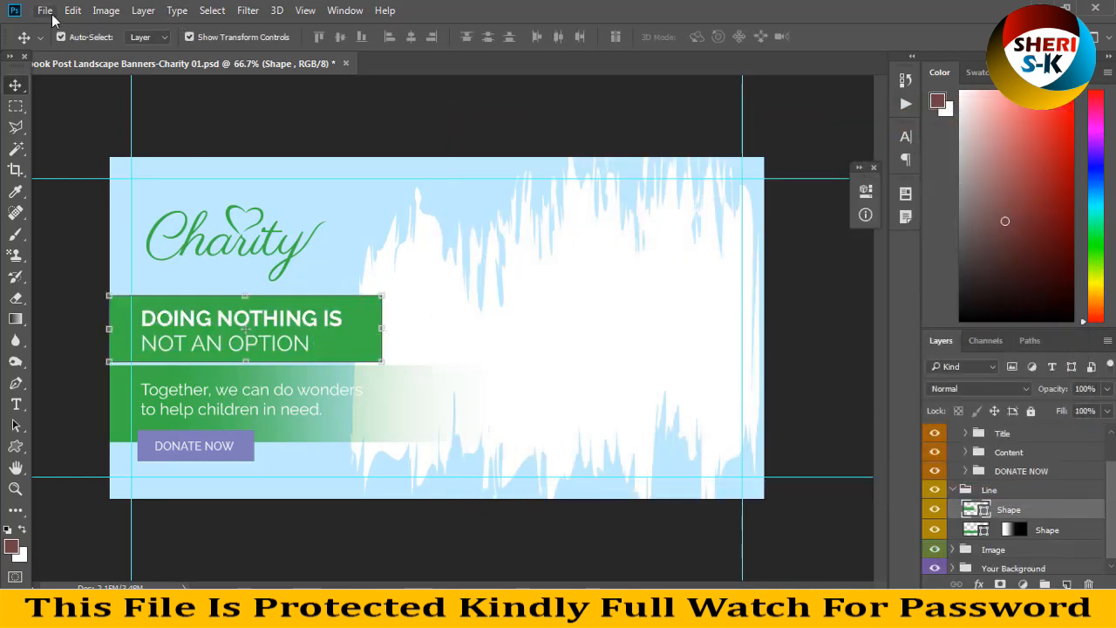
Step: Resize the fire portrait photo to 400 px wide (400×225) with proportions linked
{"action": "left_click", "coordinate": [45, 11]}
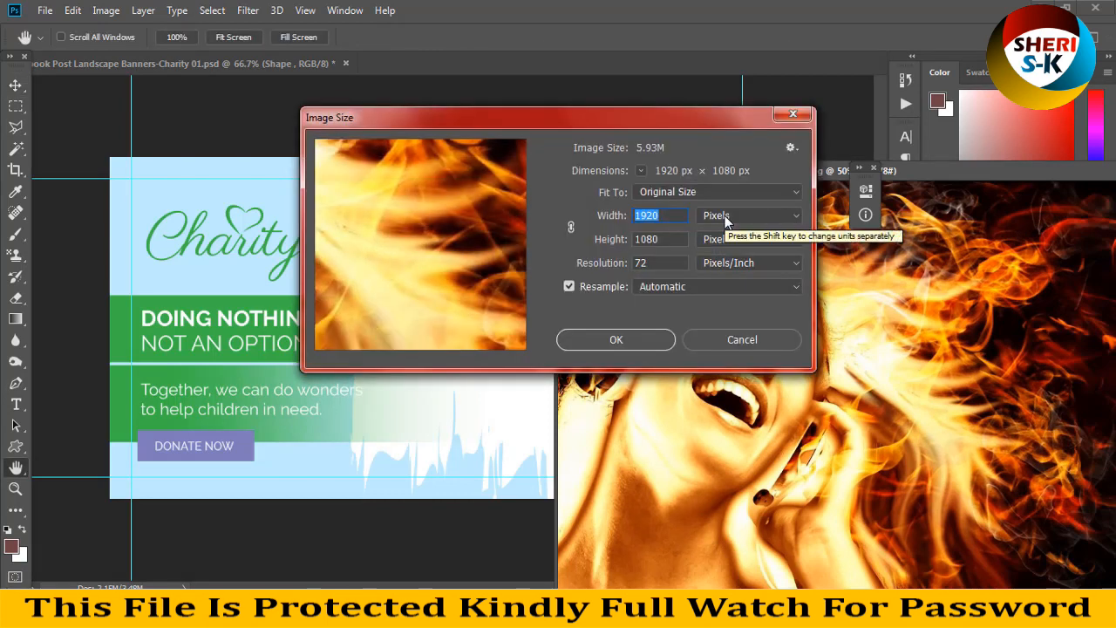
{"action": "type", "text": "400"}
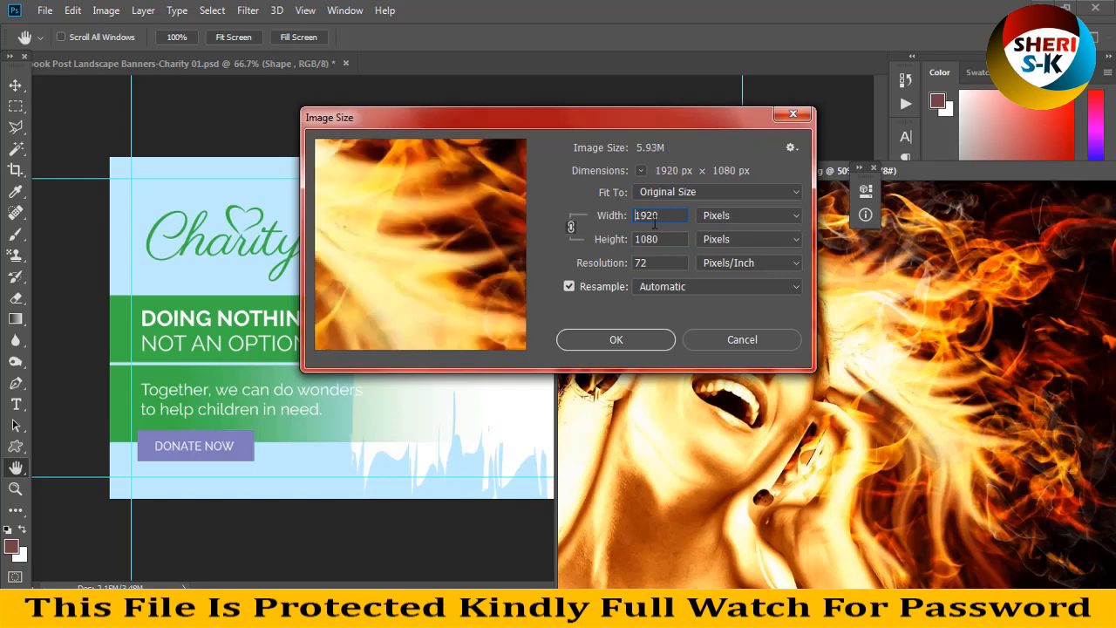
{"action": "mouse_move", "coordinate": [549, 223]}
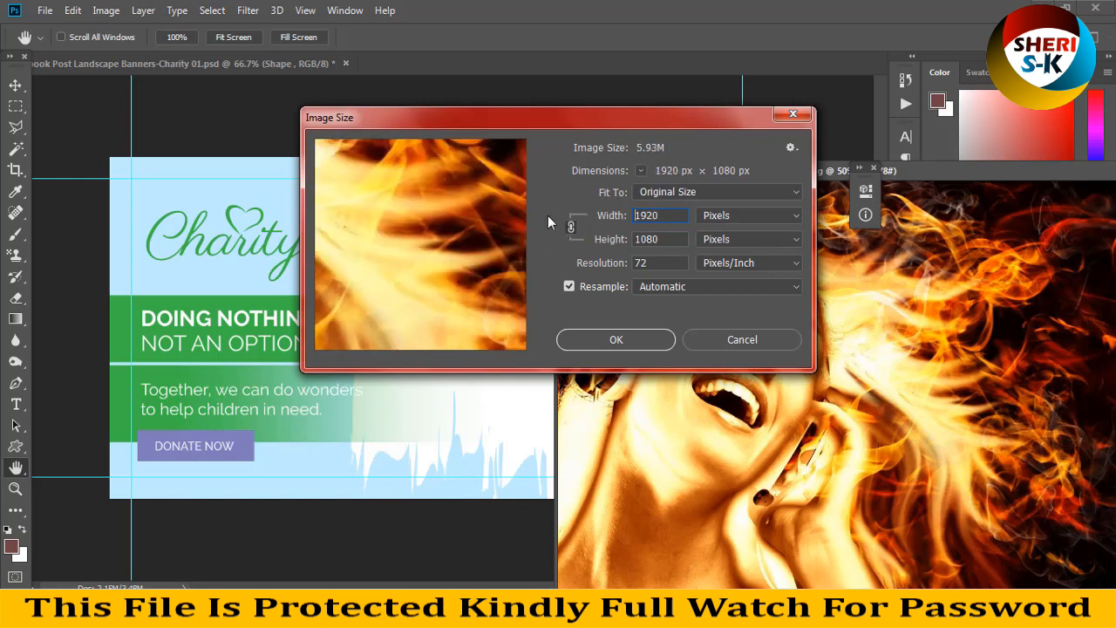
{"action": "type", "text": "400"}
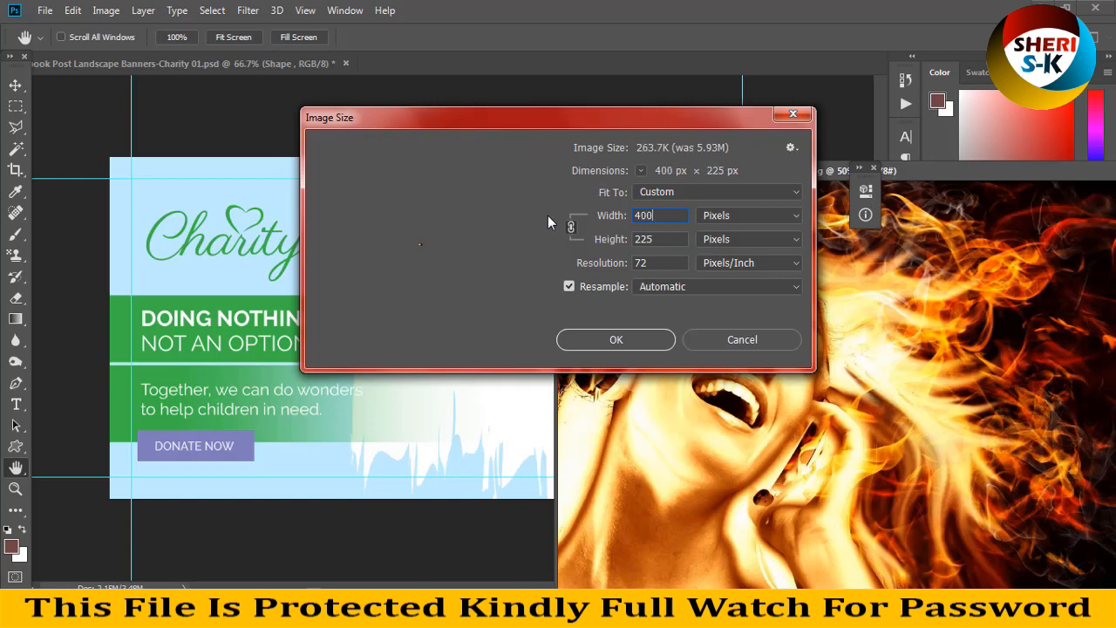
{"action": "left_click", "coordinate": [615, 339]}
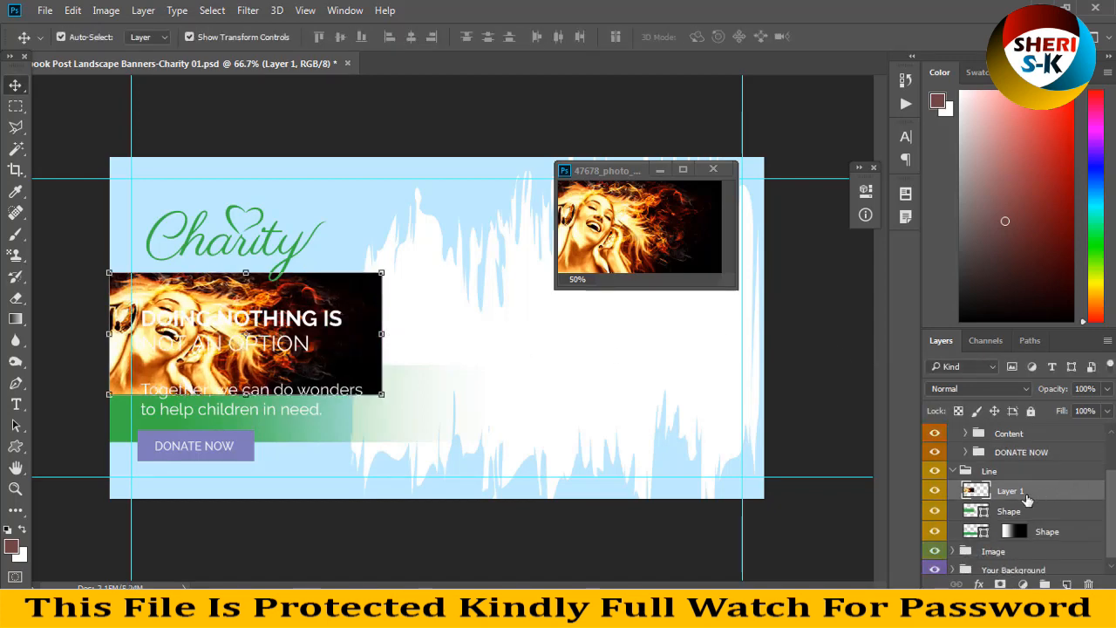
Step: Clip the fire photo layer to the title bar shape and lower its opacity
{"action": "right_click", "coordinate": [1009, 490]}
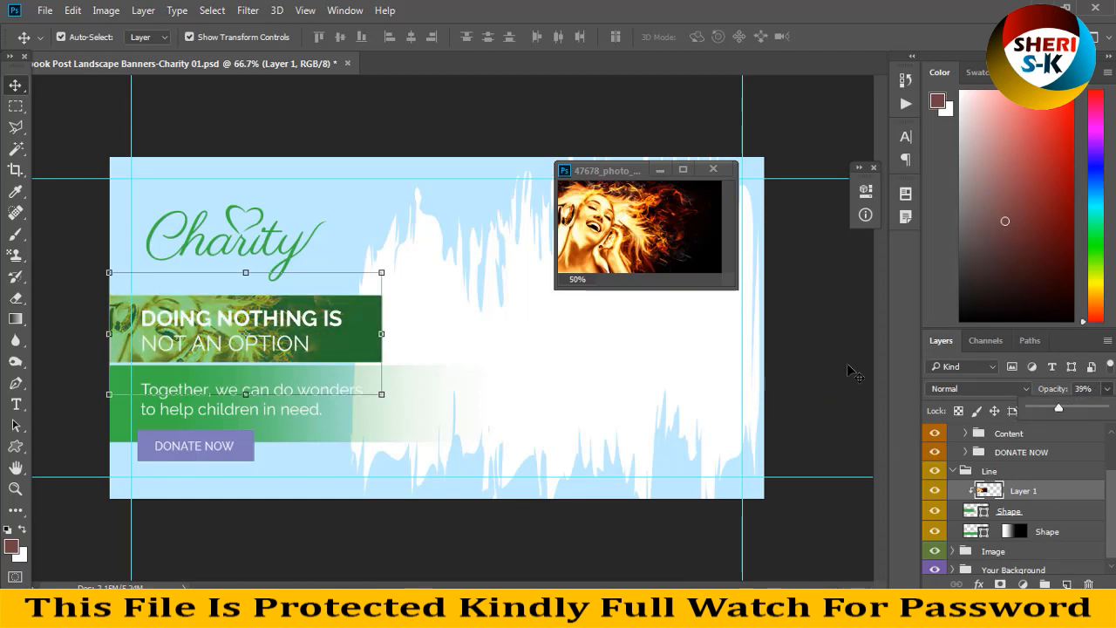
{"action": "left_click", "coordinate": [241, 318]}
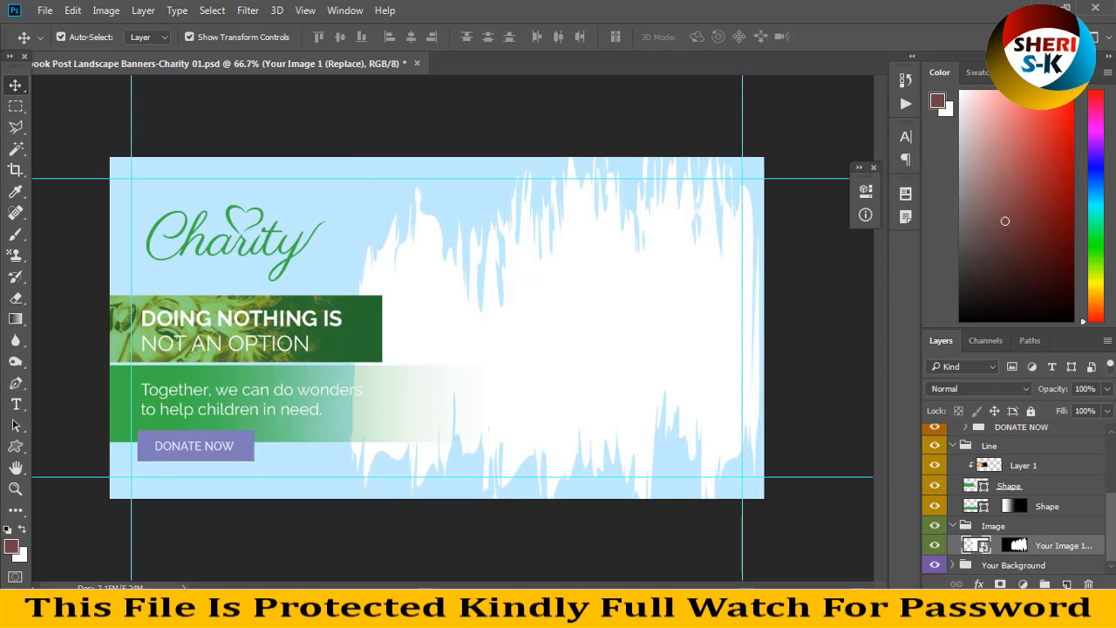
Step: Load the brunette-long-hair-cristina-brondo photo into the banner's image placeholder
{"action": "left_click", "coordinate": [45, 10]}
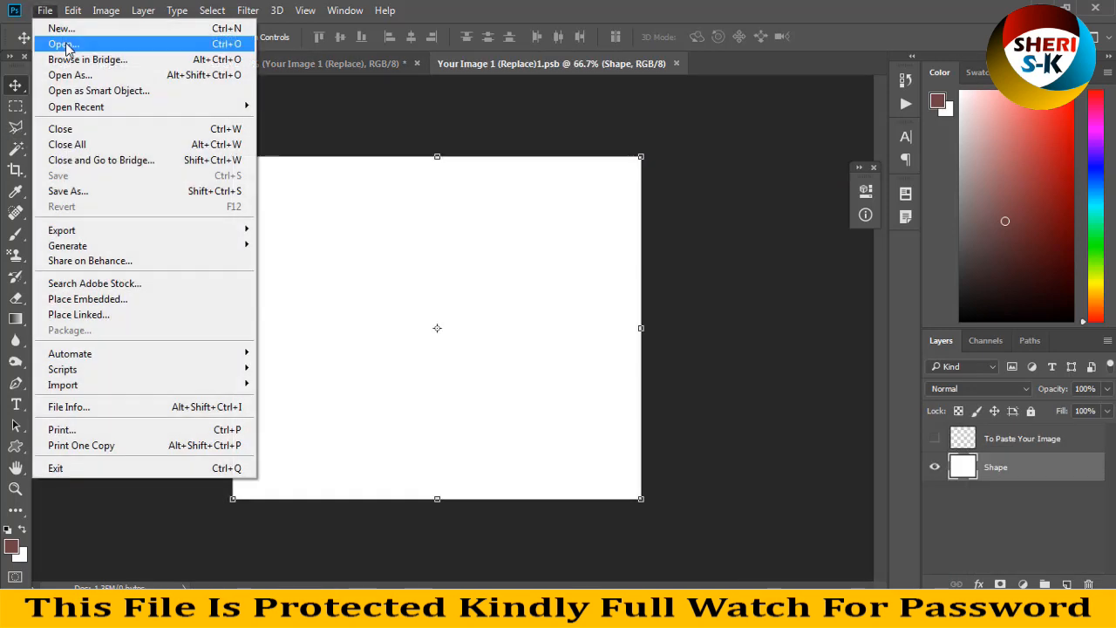
{"action": "left_click", "coordinate": [59, 44]}
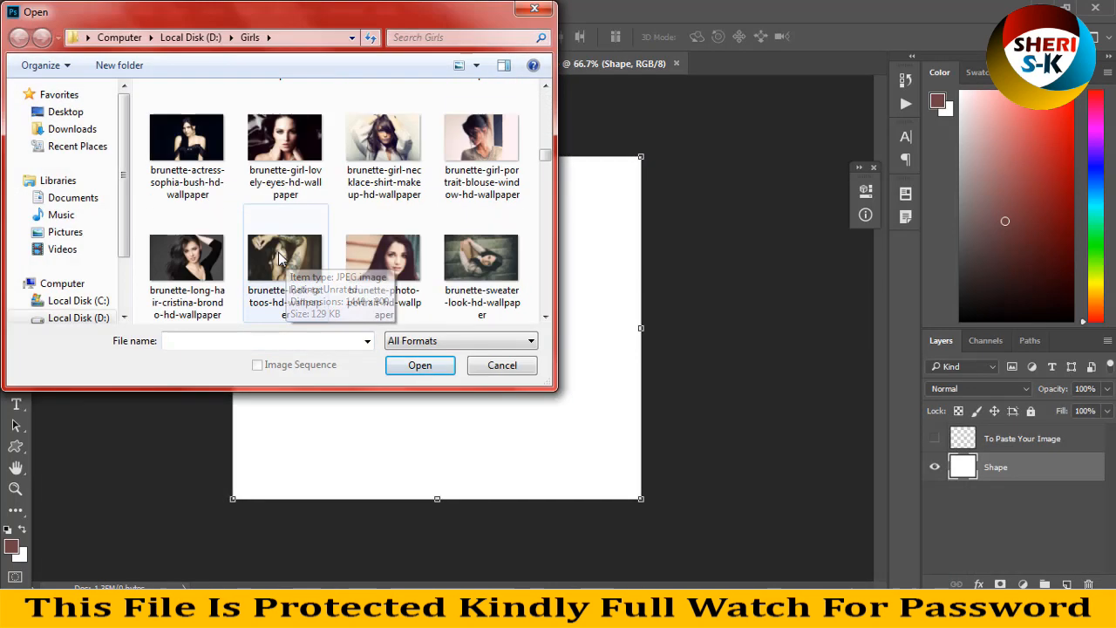
{"action": "left_click", "coordinate": [187, 258]}
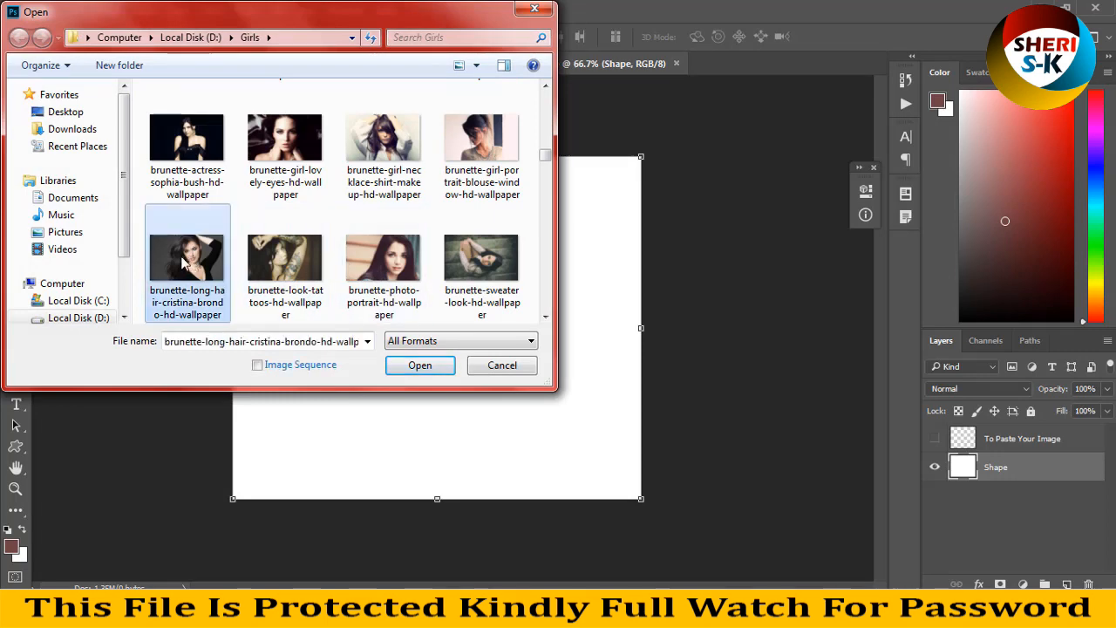
{"action": "left_click", "coordinate": [418, 365]}
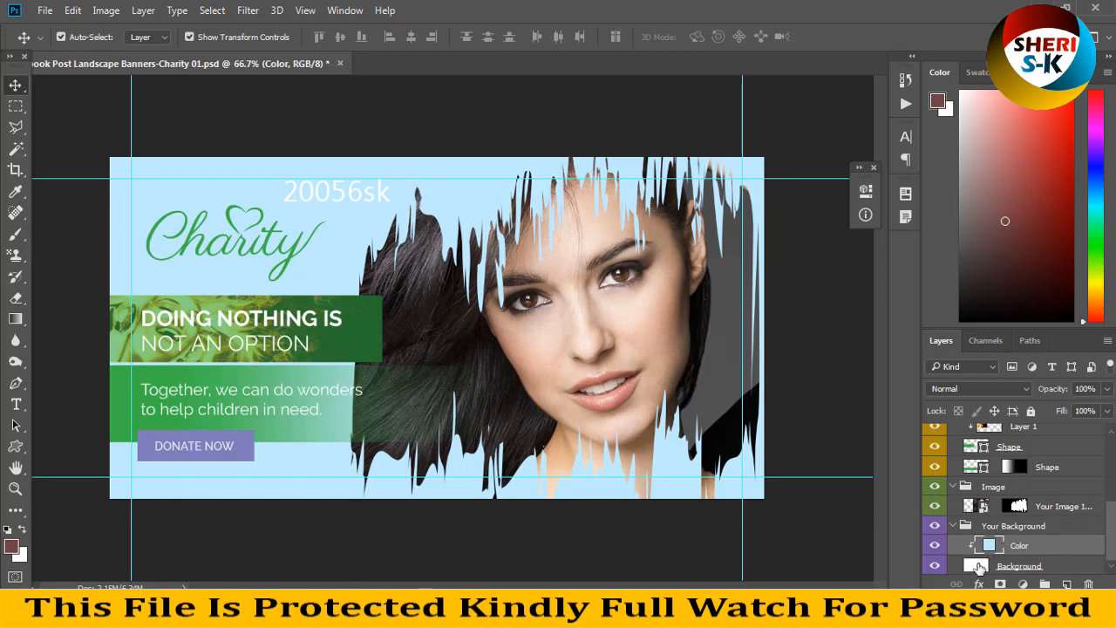
Step: Review the light blue background fill in the Color Picker and confirm it unchanged
{"action": "double_click", "coordinate": [989, 544]}
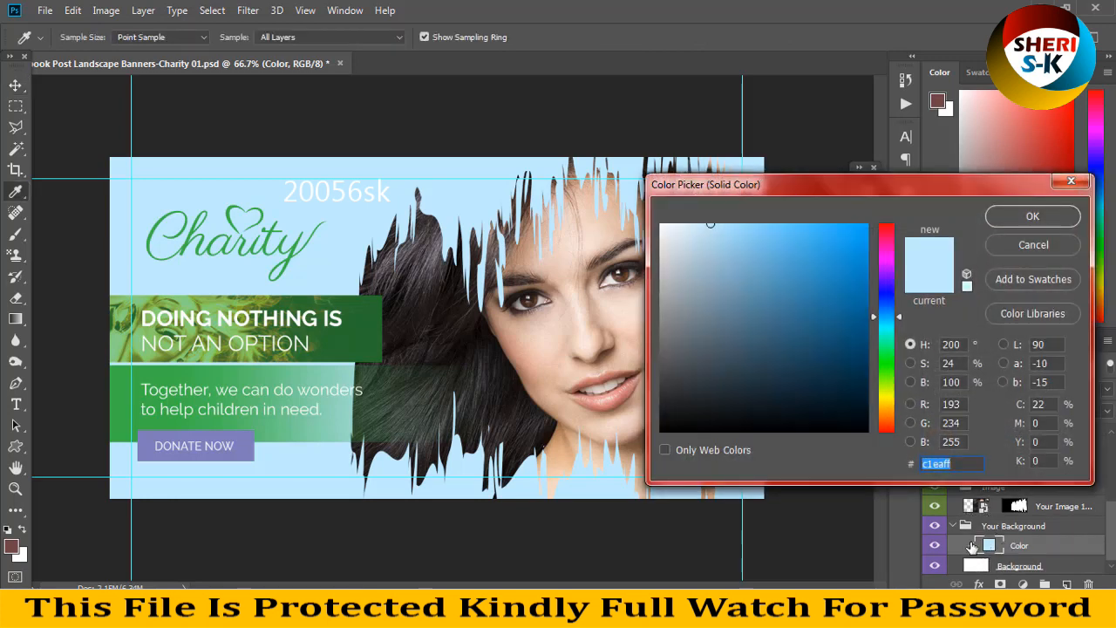
{"action": "left_click", "coordinate": [694, 398]}
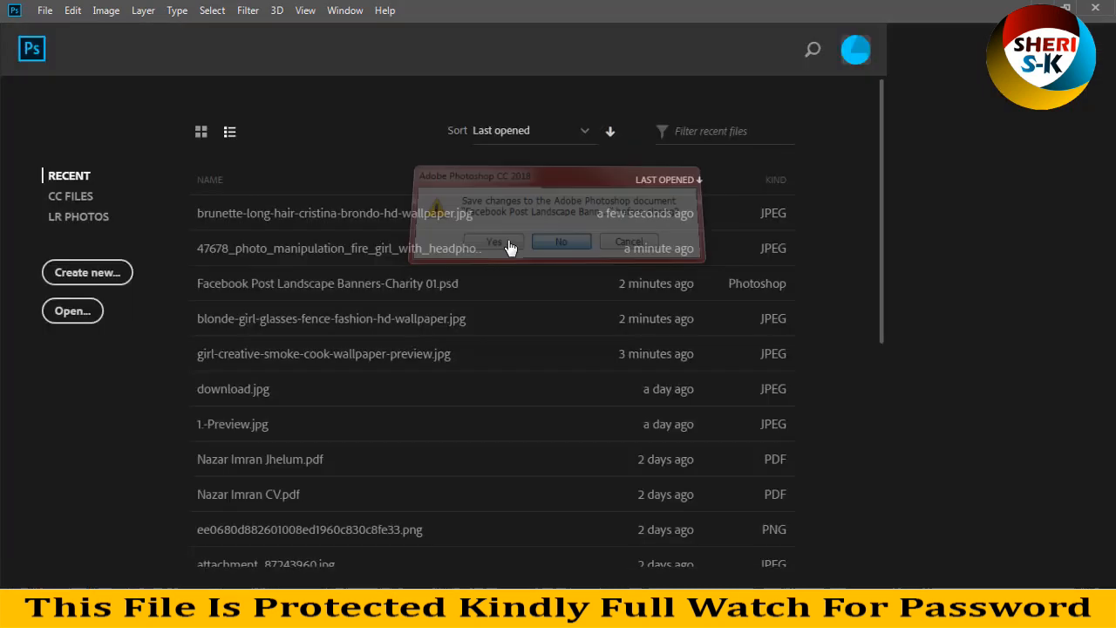
Step: Dismiss the save prompt and load the Facebook Post Square Banners-Charity 09 template
{"action": "left_click", "coordinate": [561, 240]}
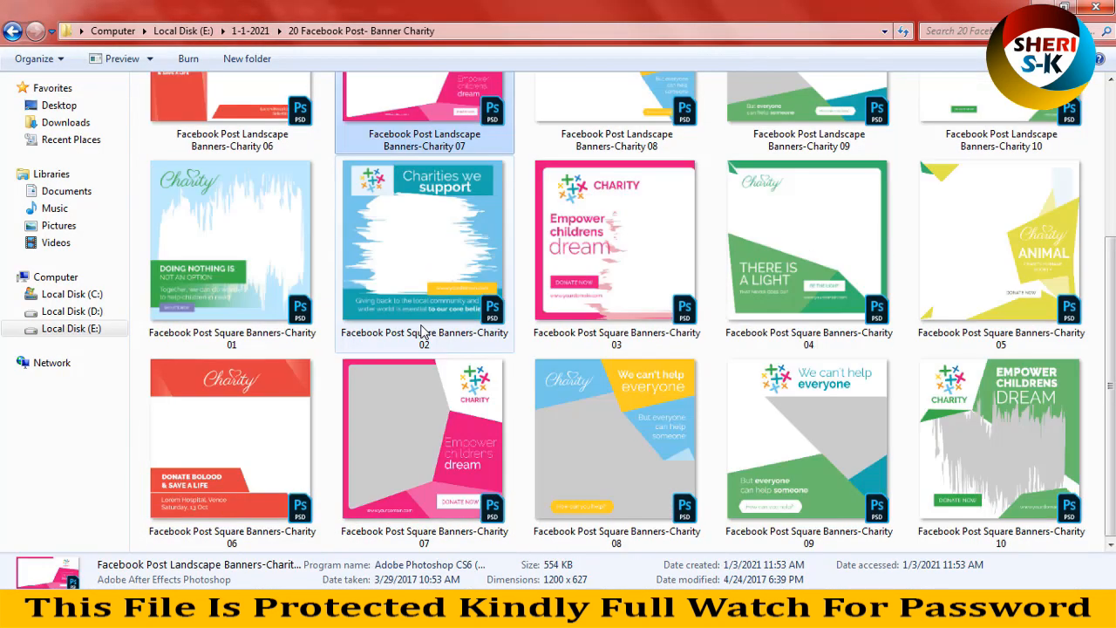
{"action": "left_click", "coordinate": [423, 439]}
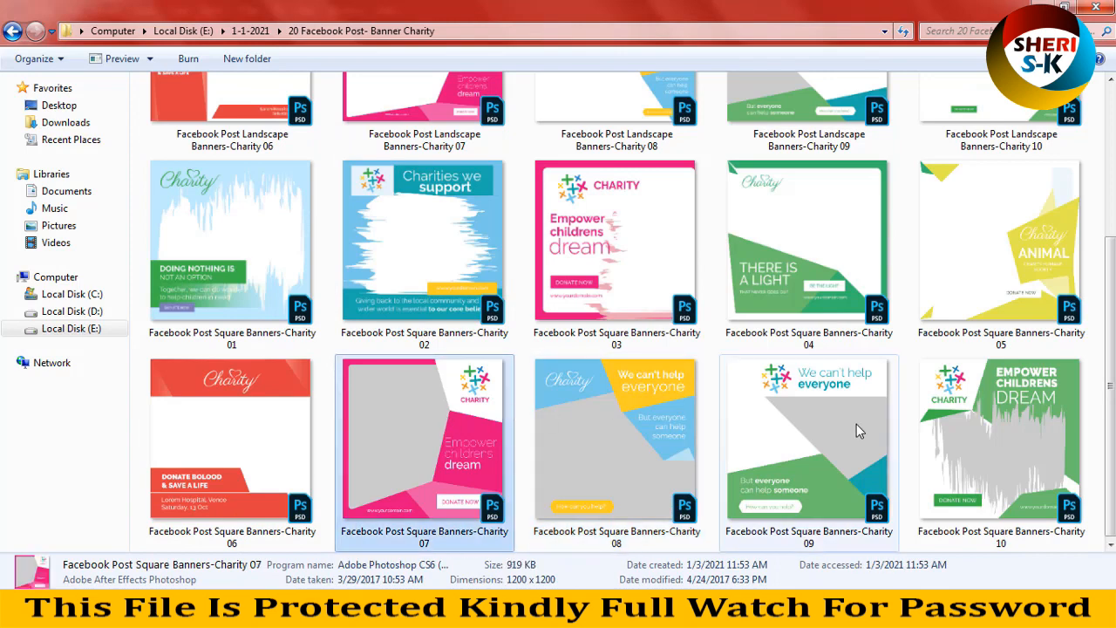
{"action": "left_click", "coordinate": [807, 440]}
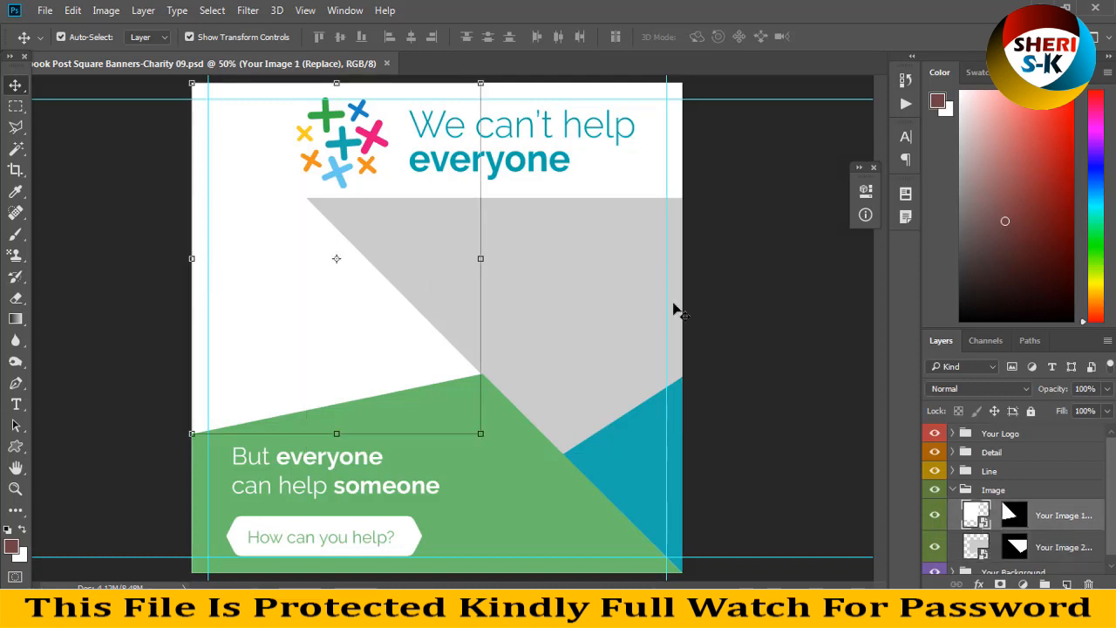
{"action": "mouse_move", "coordinate": [614, 293]}
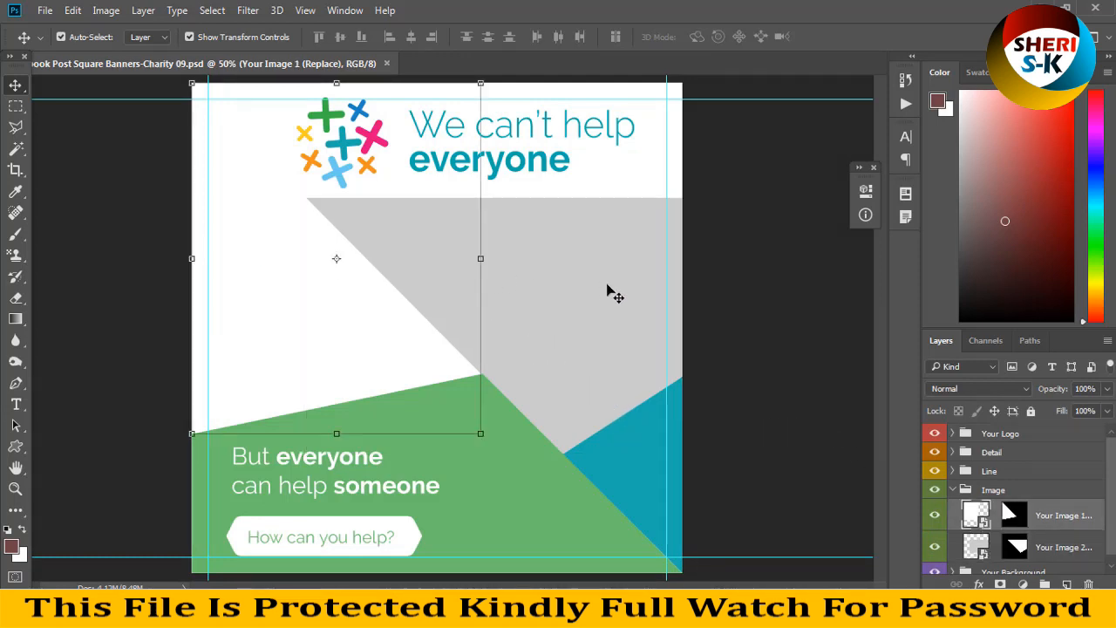
Step: Enter the Your Image 2 smart-object contents of the triangle placeholder
{"action": "left_click", "coordinate": [1063, 547]}
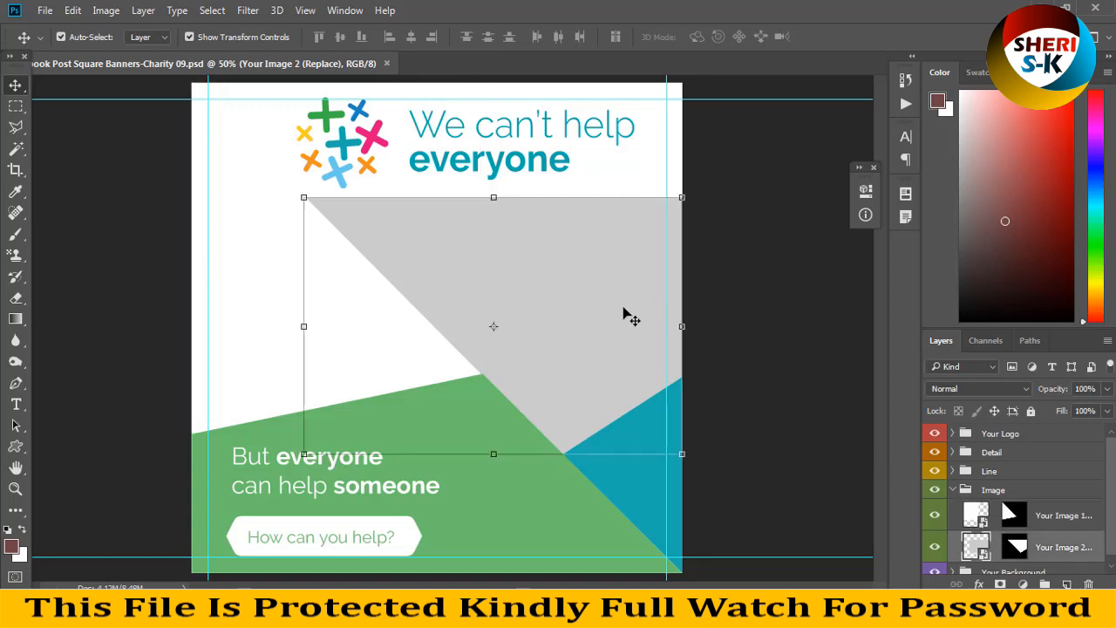
{"action": "mouse_move", "coordinate": [611, 410]}
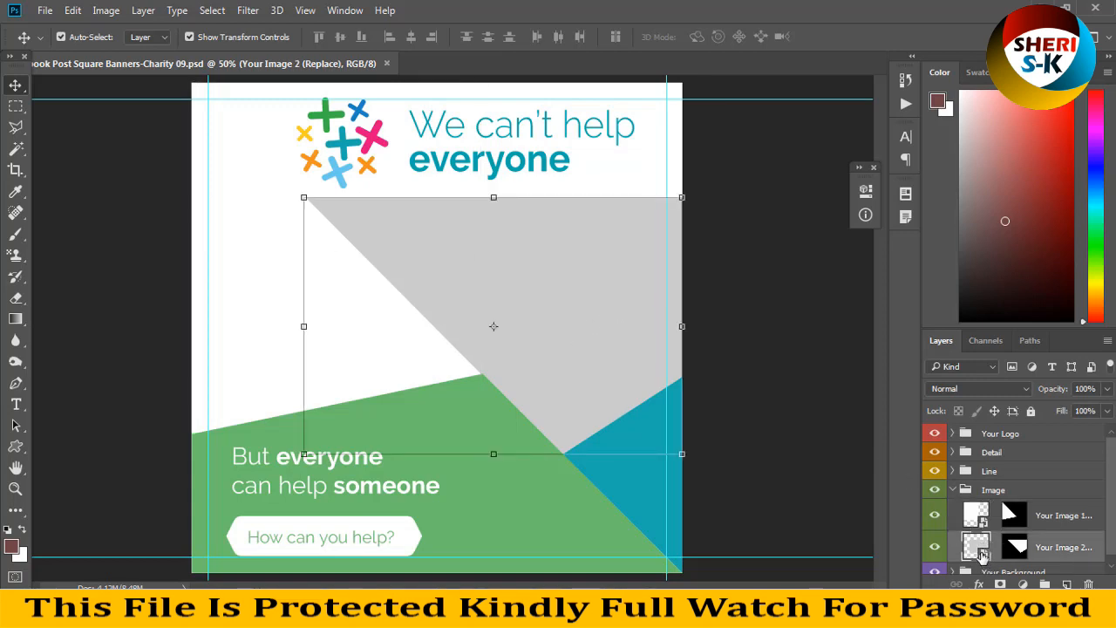
{"action": "left_click", "coordinate": [45, 10]}
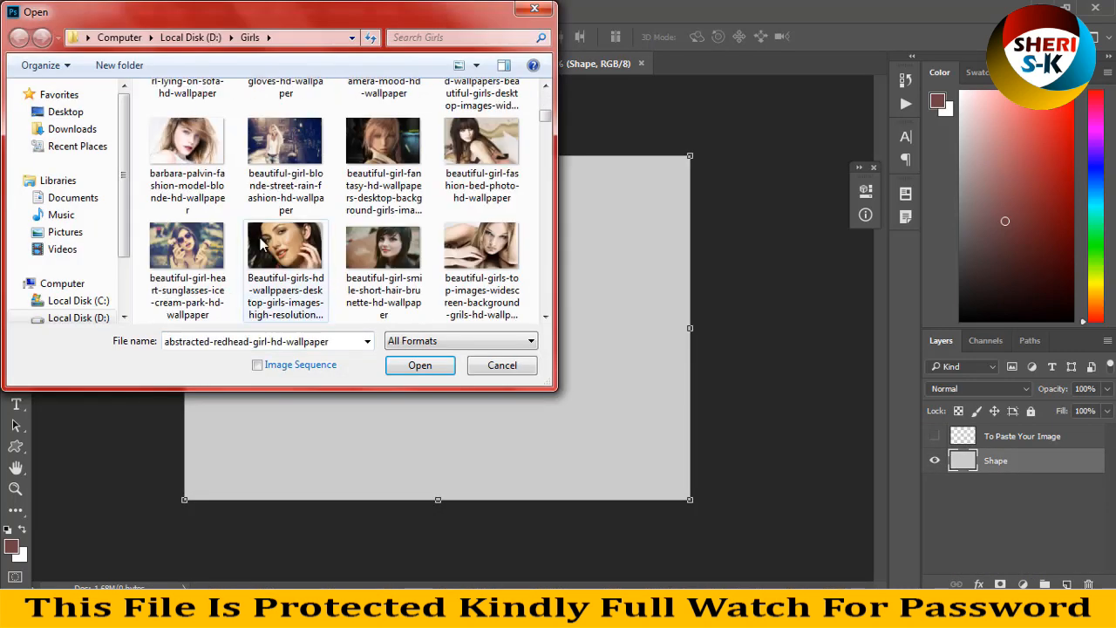
Step: Bring the brunette-actress-sophia-bush portrait into Your Image 2 (Replace).psb
{"action": "scroll", "scroll_direction": "down", "scroll_amount": 3}
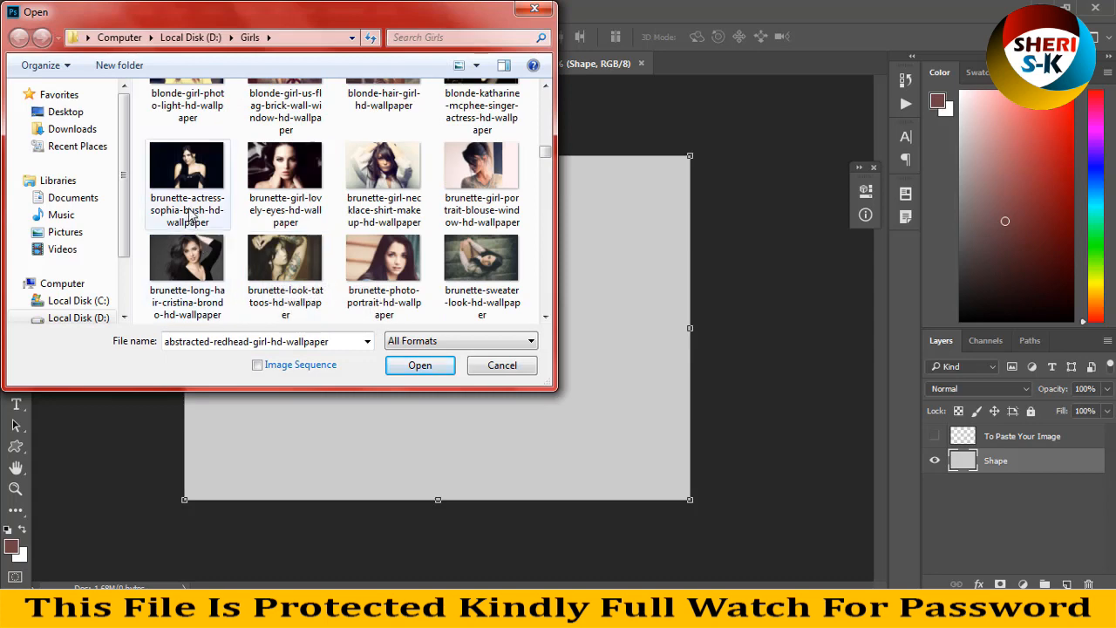
{"action": "left_click", "coordinate": [418, 365]}
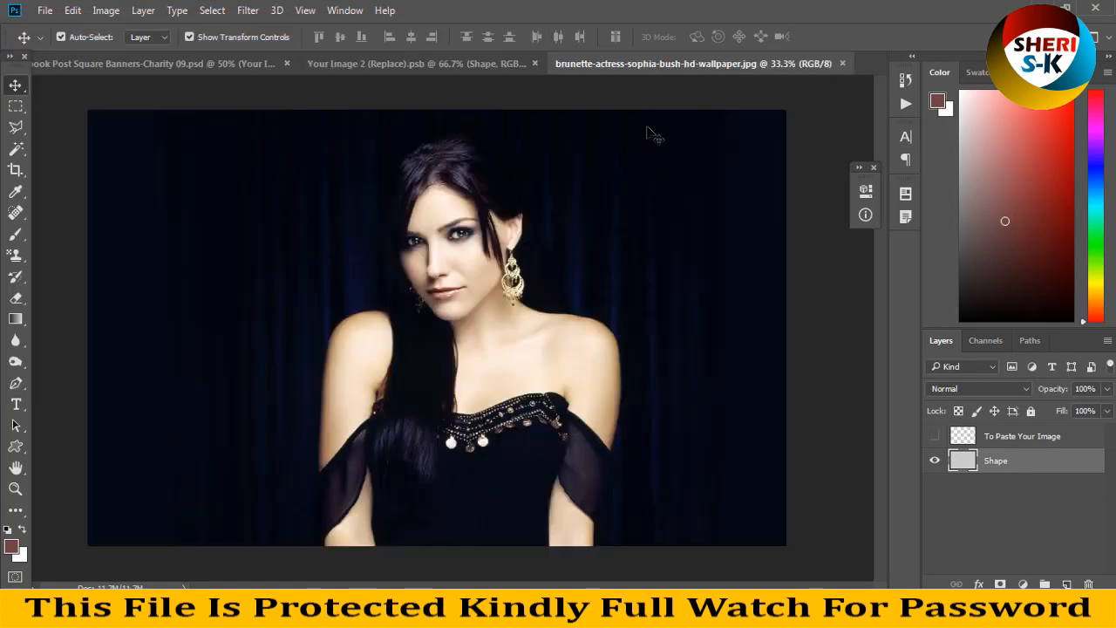
{"action": "left_click", "coordinate": [422, 63]}
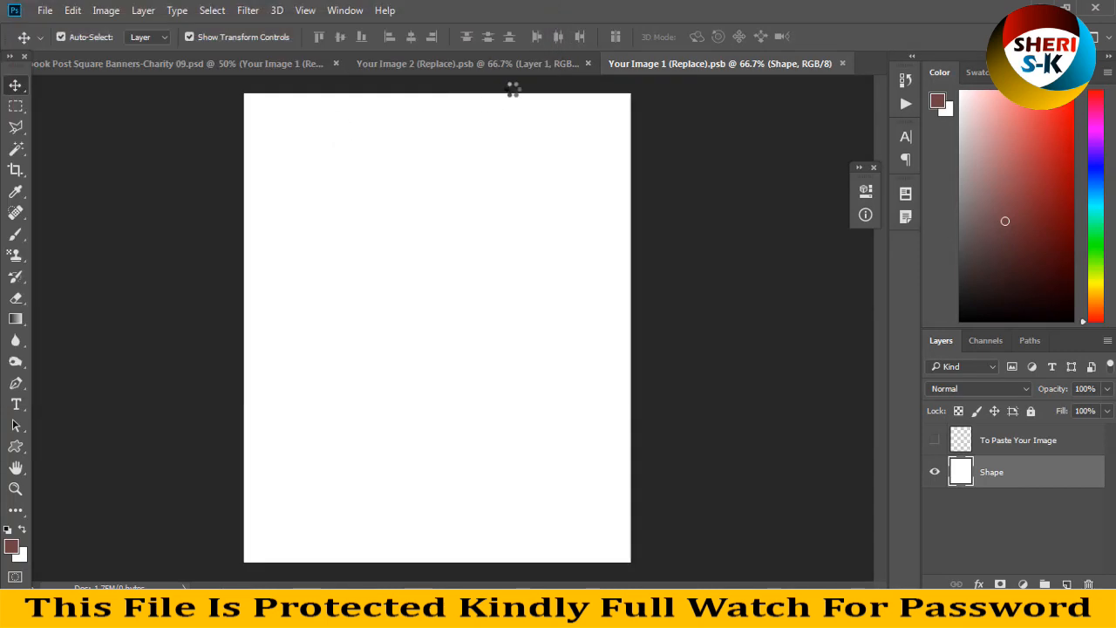
Step: Fill Your Image 1 with the flowers-purple-girl photo, save it, and close the photo unsaved
{"action": "left_click", "coordinate": [105, 10]}
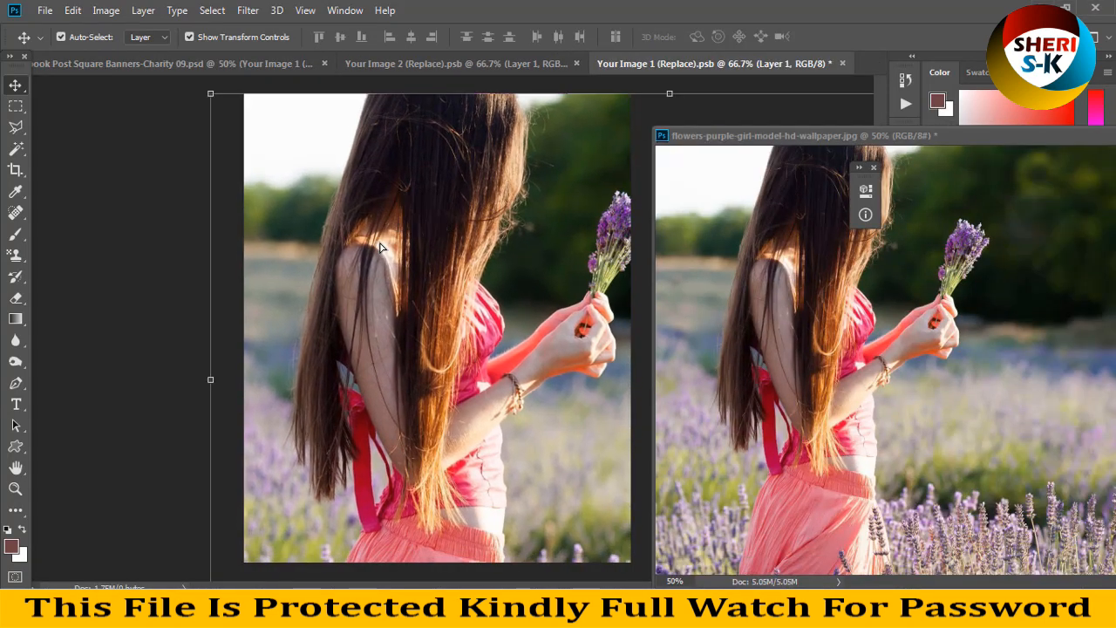
{"action": "left_click", "coordinate": [131, 63]}
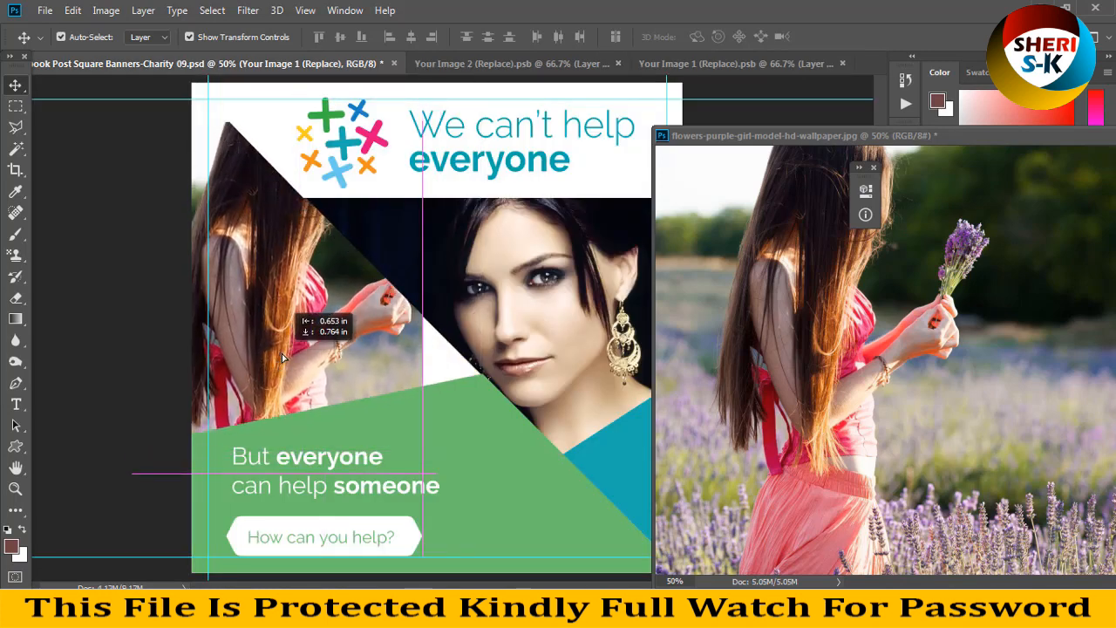
{"action": "key", "text": "ctrl+t"}
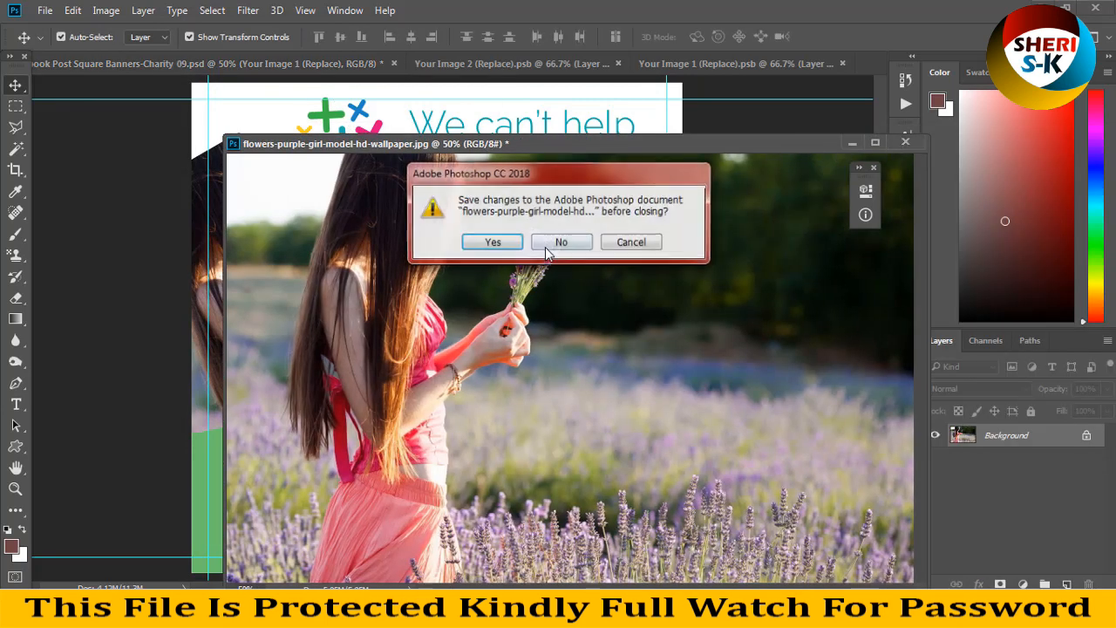
{"action": "left_click", "coordinate": [561, 240]}
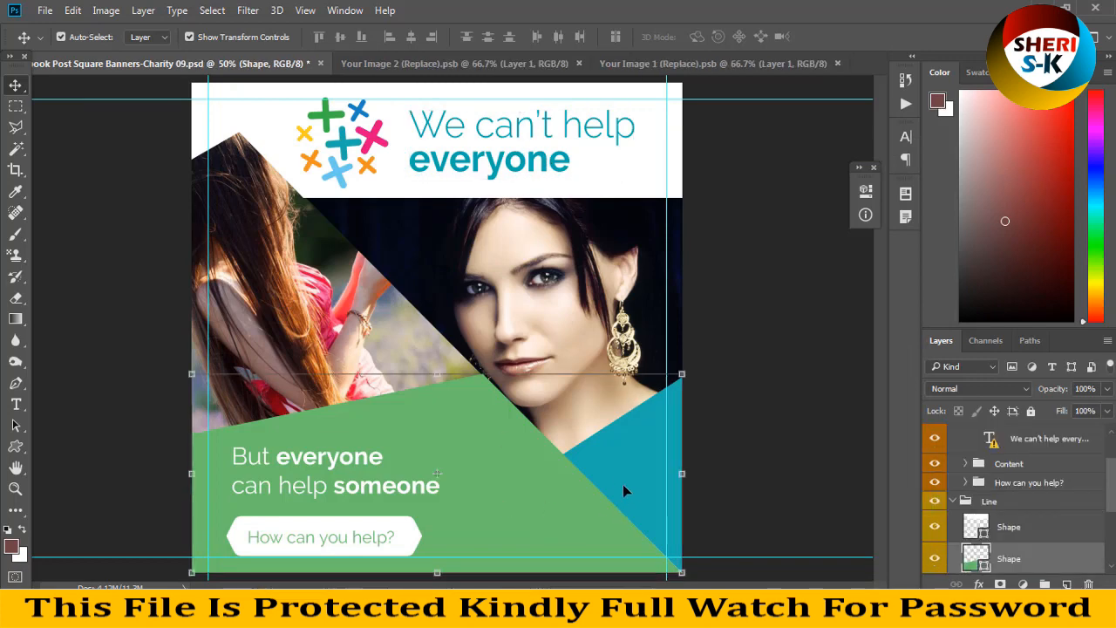
Step: Recolor the Charity 09 banner's green lower shape to black via the Color Picker
{"action": "double_click", "coordinate": [976, 558]}
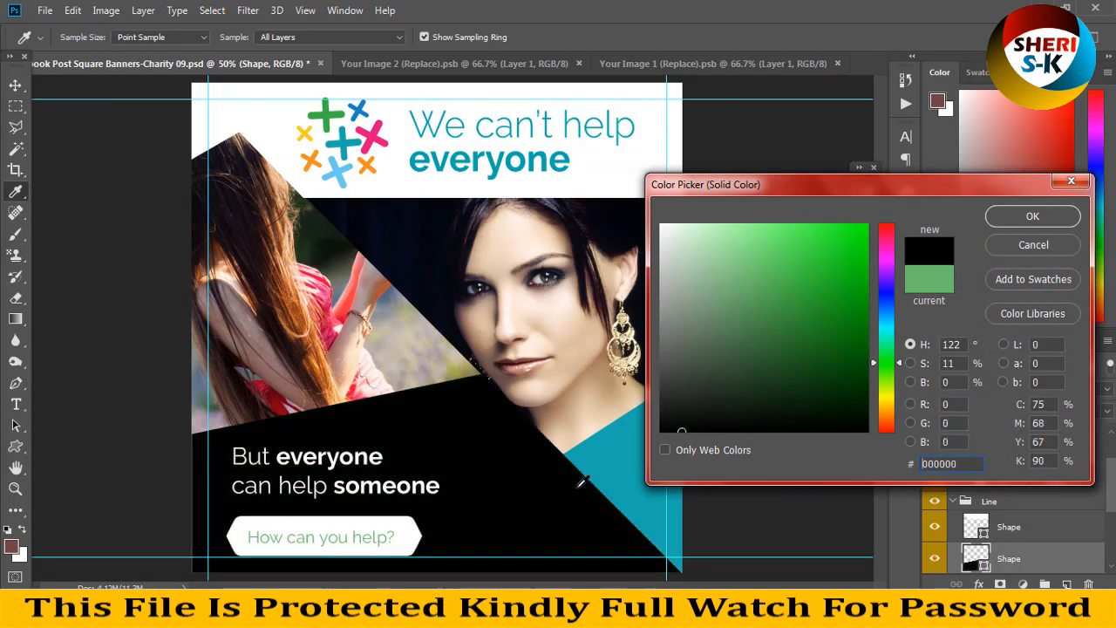
{"action": "left_click", "coordinate": [805, 230]}
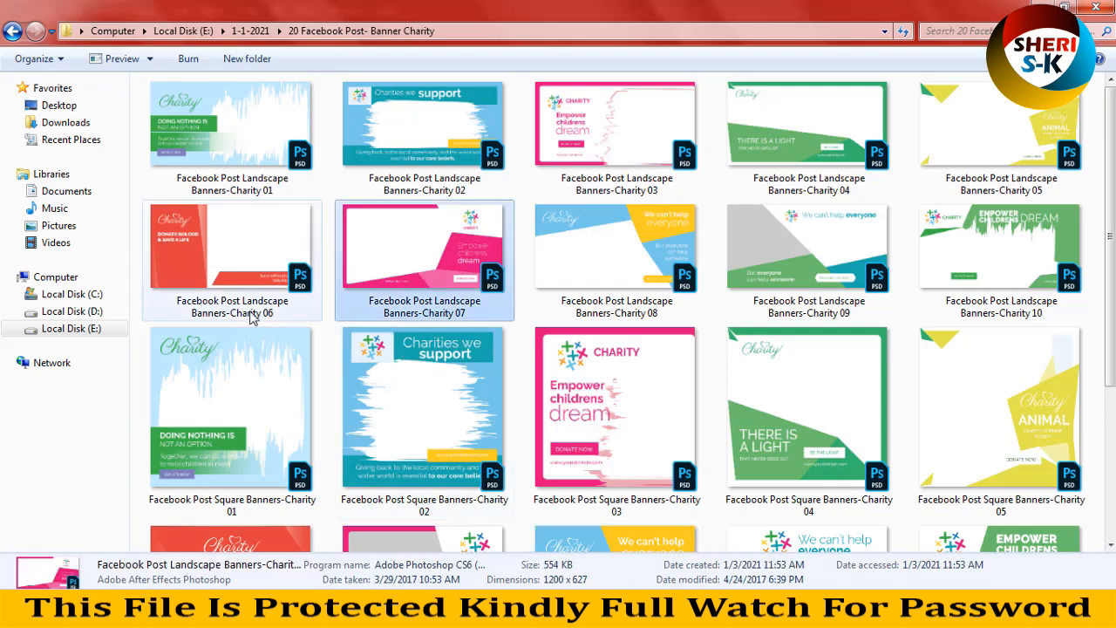
Step: Open the Facebook Post Landscape Banners-Charity 08 template in Photoshop
{"action": "scroll", "scroll_direction": "down", "scroll_amount": 3}
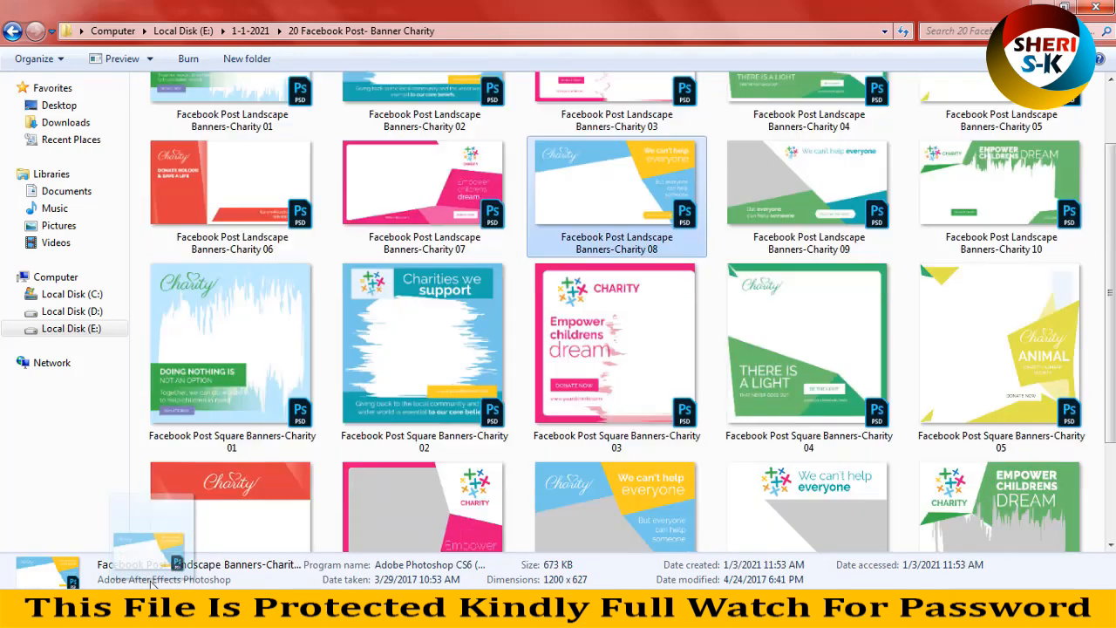
{"action": "double_click", "coordinate": [617, 183]}
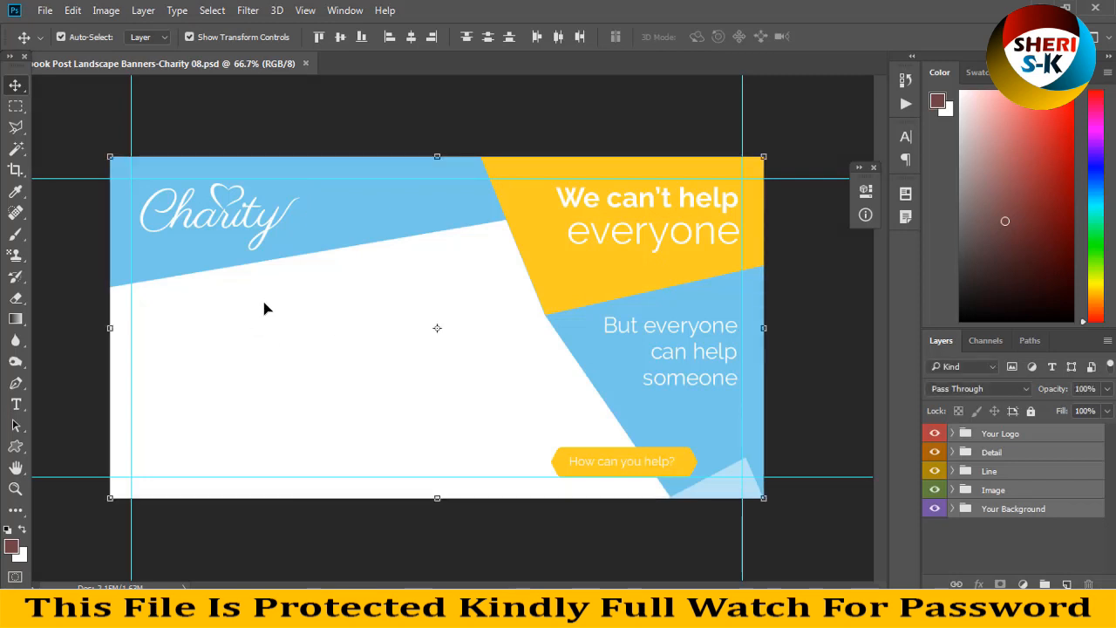
{"action": "mouse_move", "coordinate": [558, 240]}
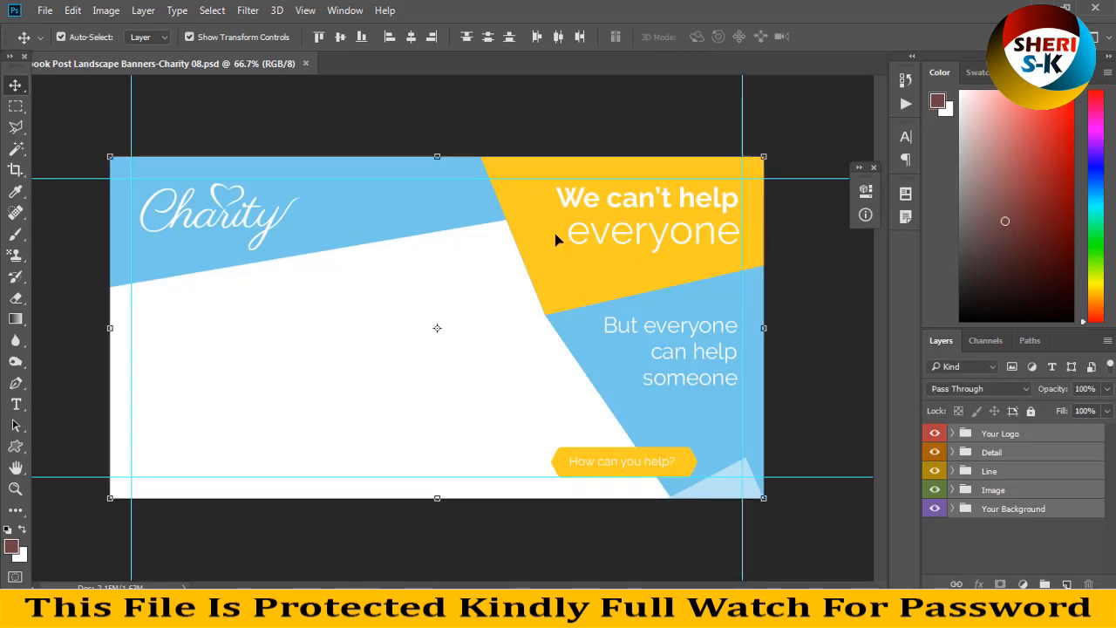